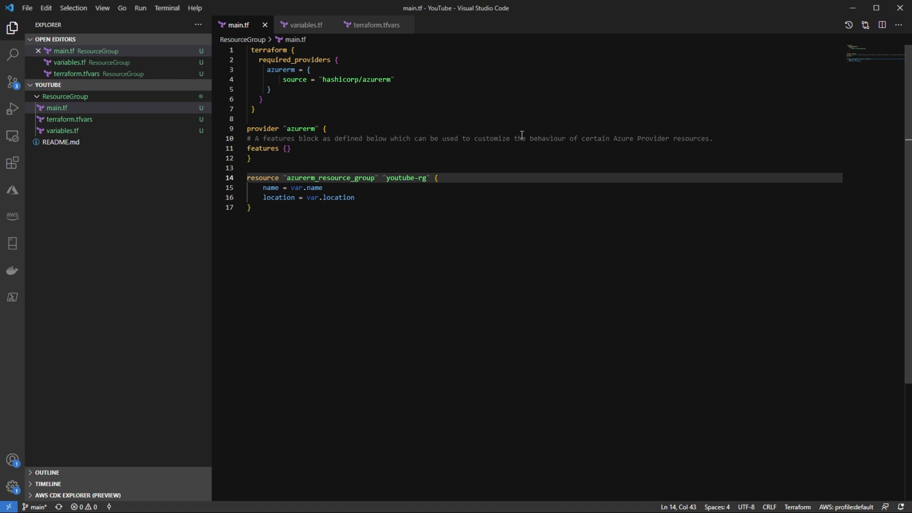
mouse_move(540, 210)
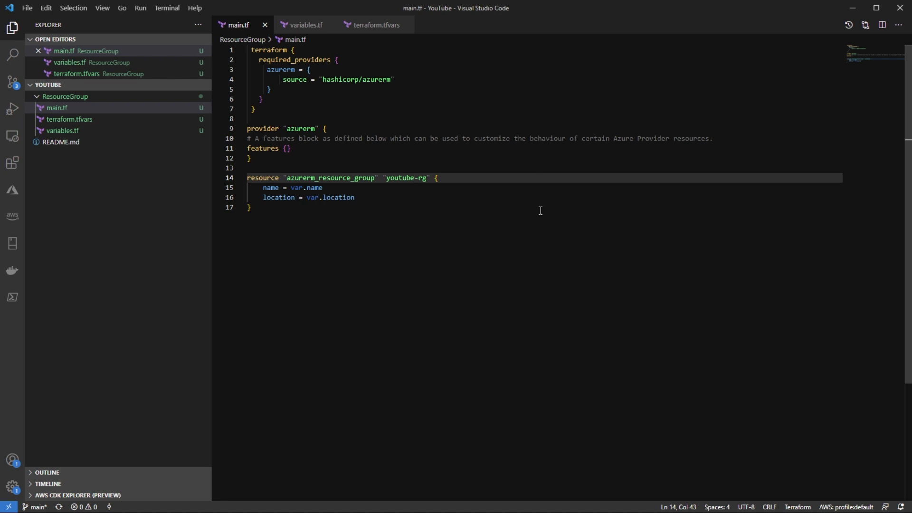
mouse_move(317, 104)
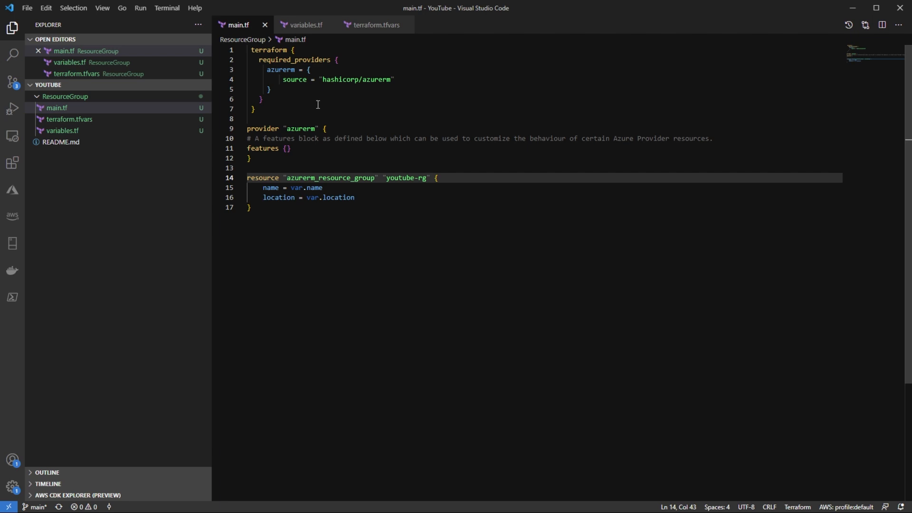
mouse_move(388, 118)
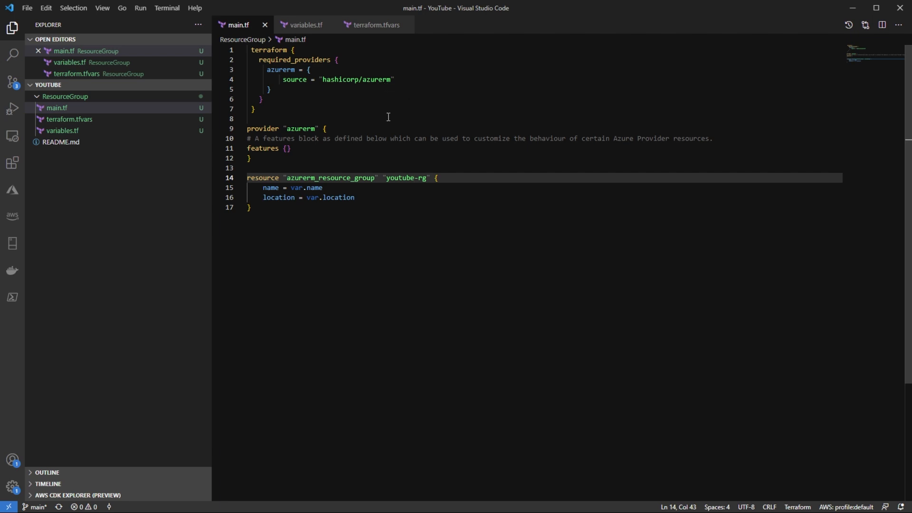
mouse_move(381, 155)
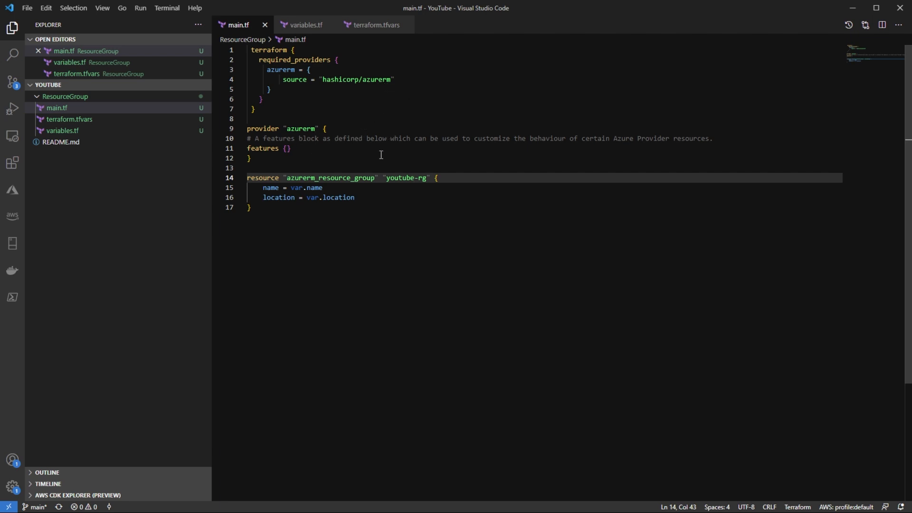
mouse_move(469, 214)
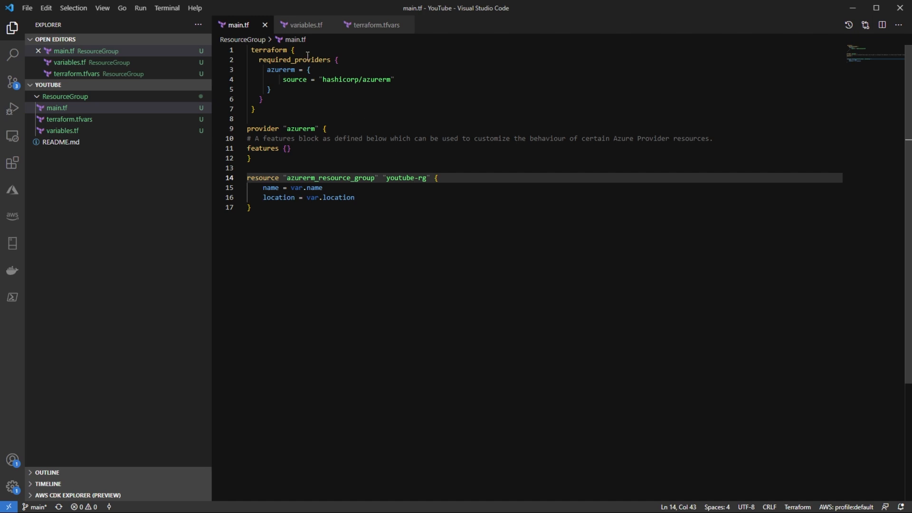
Review variables.tf and terraform.tfvars (name youtuberg, location eastus)
left_click(306, 25)
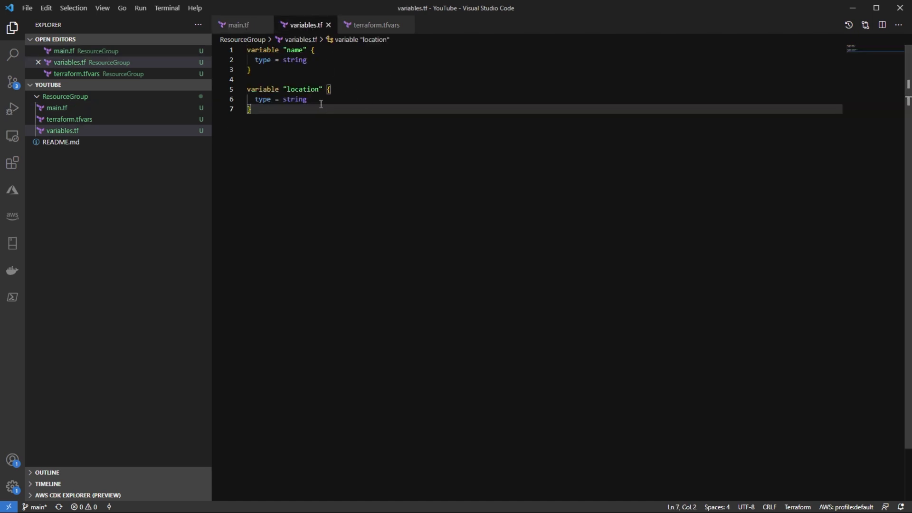
mouse_move(371, 30)
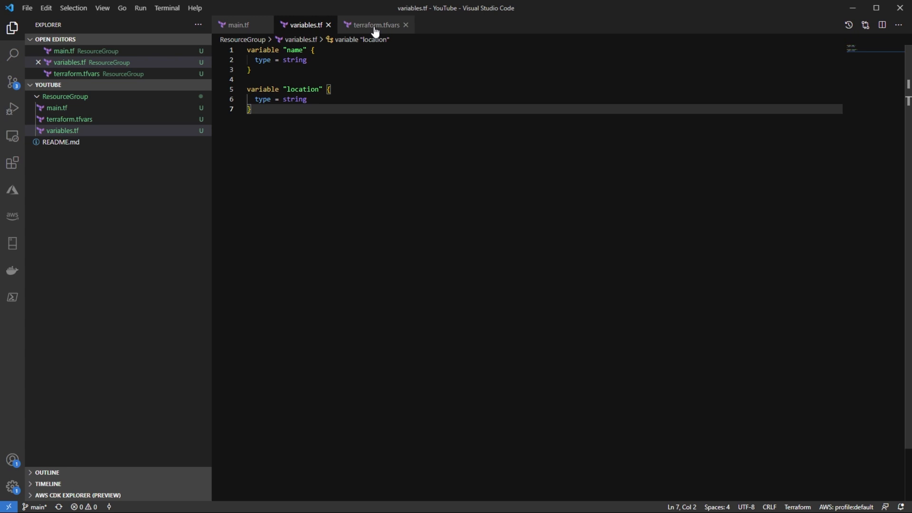
left_click(375, 24)
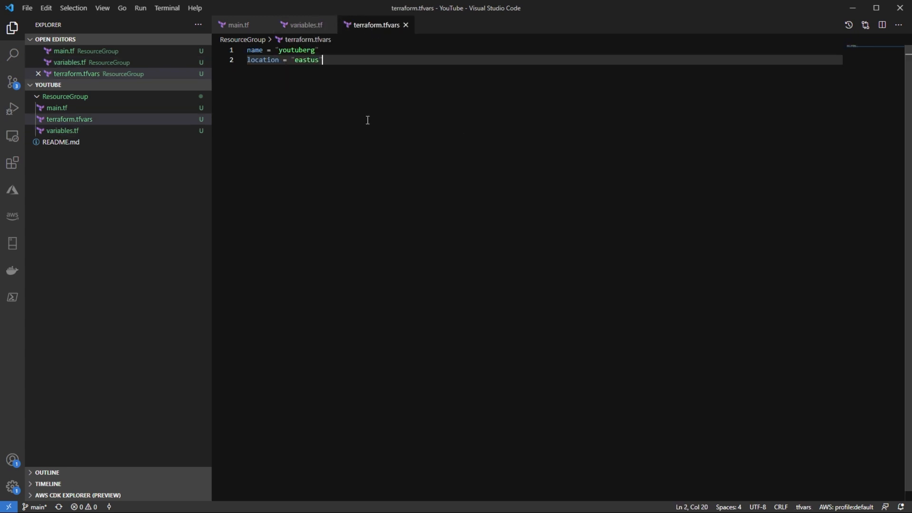
mouse_move(327, 52)
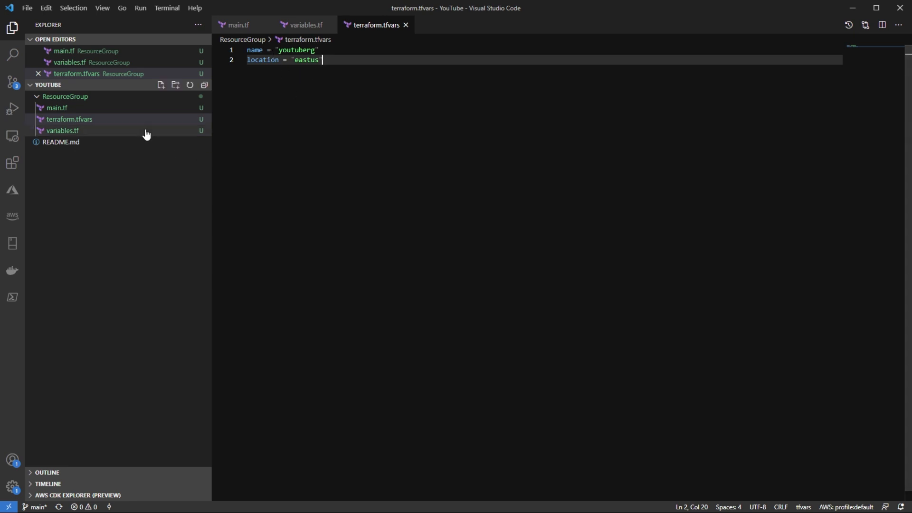
Create a new folder named test in the project root
left_click(65, 97)
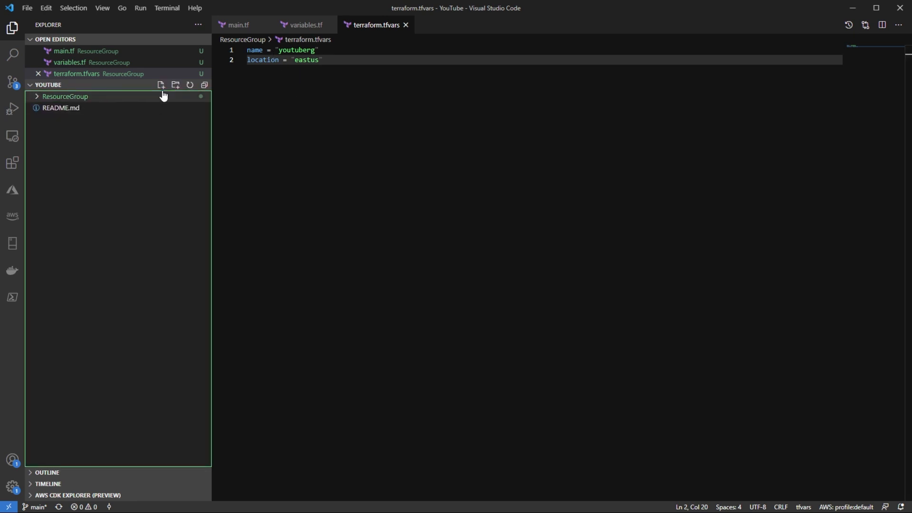
mouse_move(176, 91)
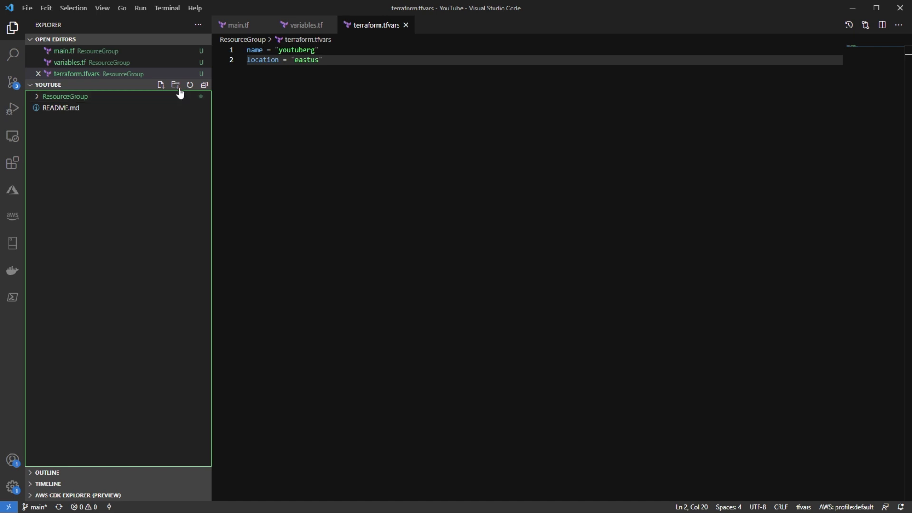
left_click(175, 85)
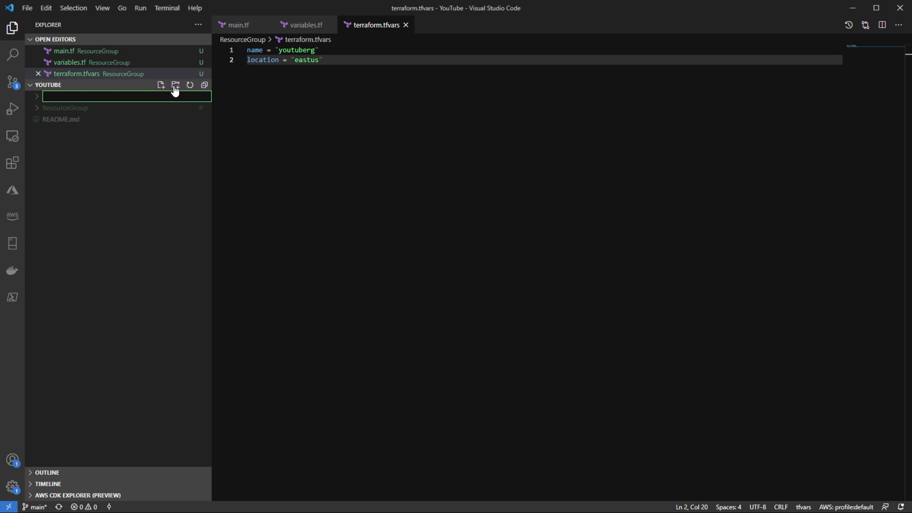
type("test")
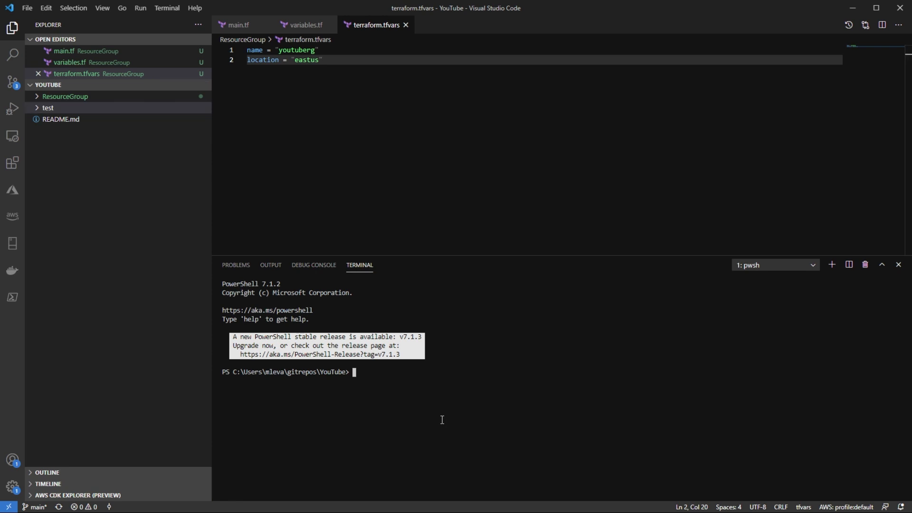
In the terminal, move into test and initialise a Go module named test
type("cd .\\test\\")
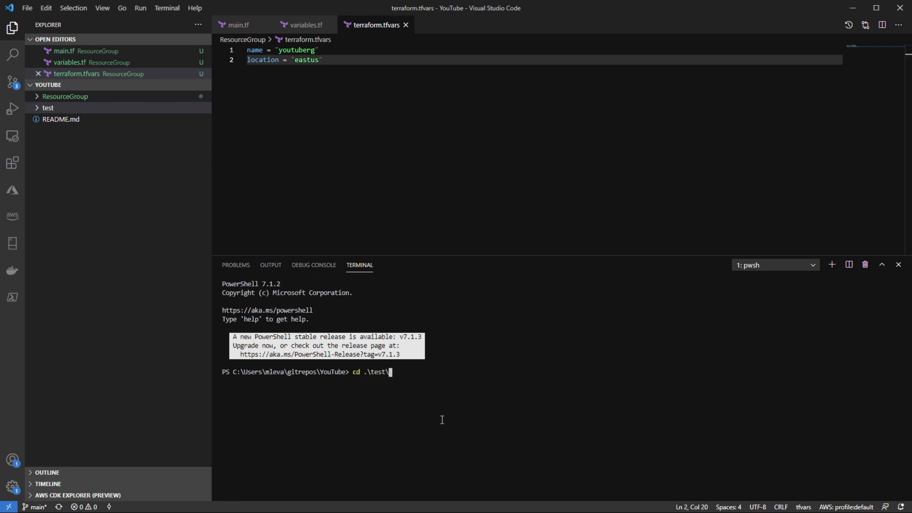
key("Enter")
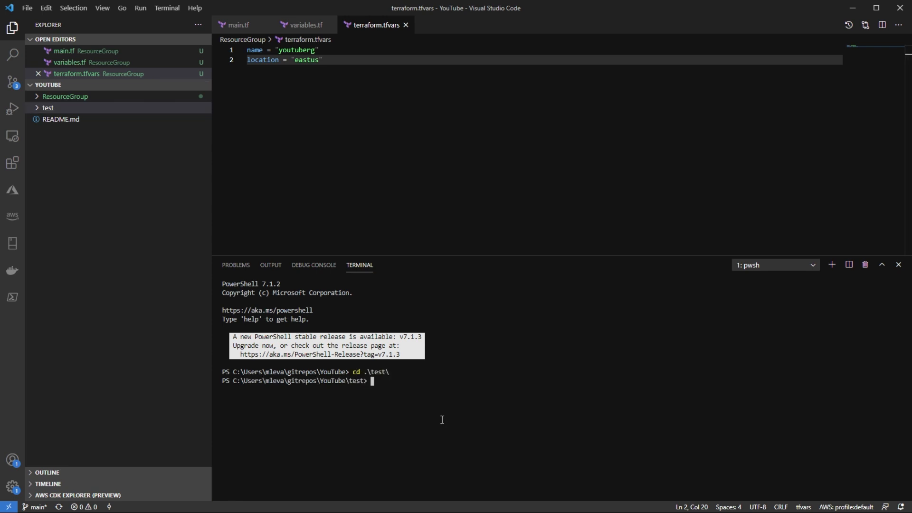
type("go mod i")
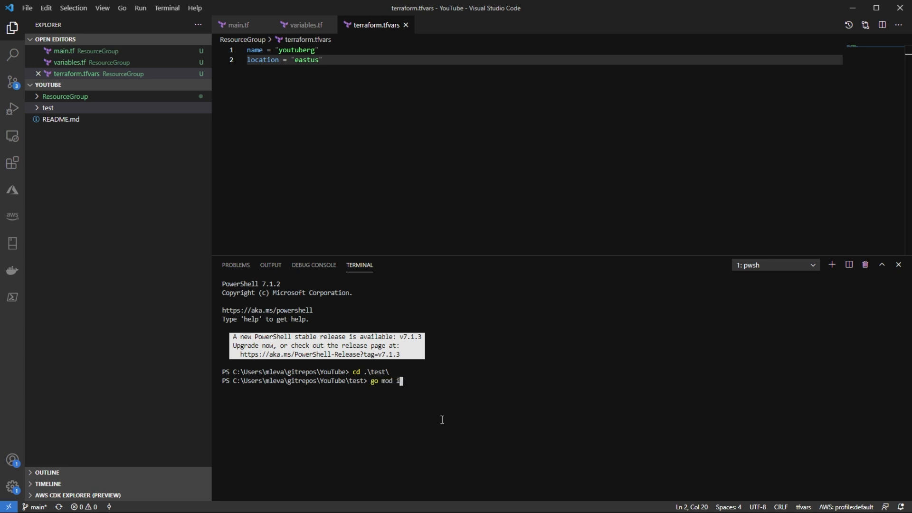
key("Enter")
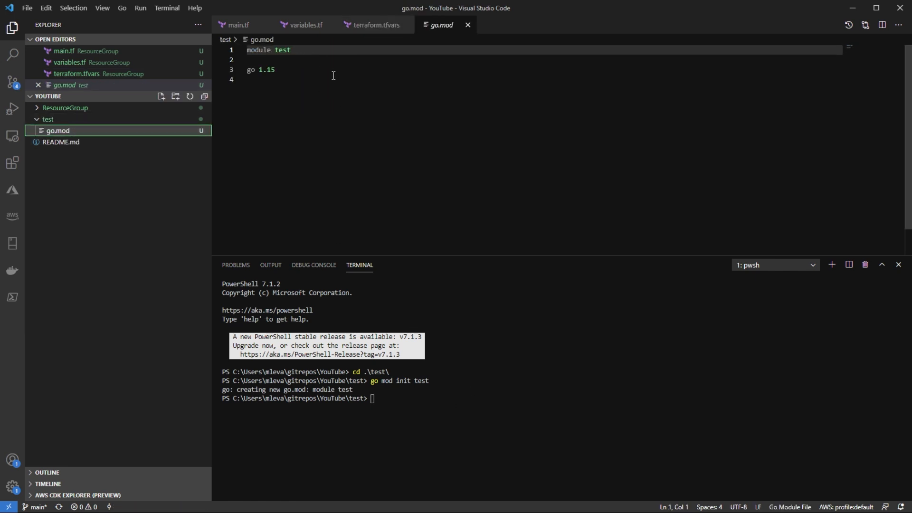
mouse_move(308, 87)
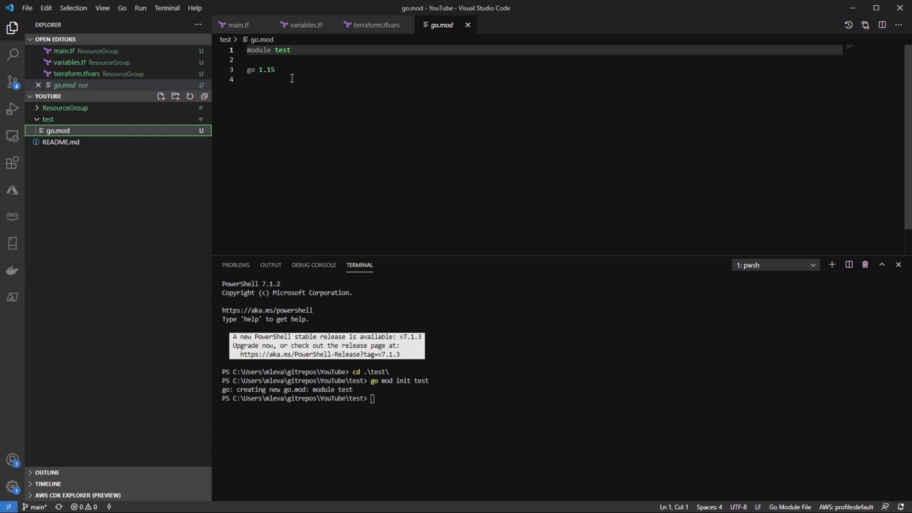
mouse_move(437, 51)
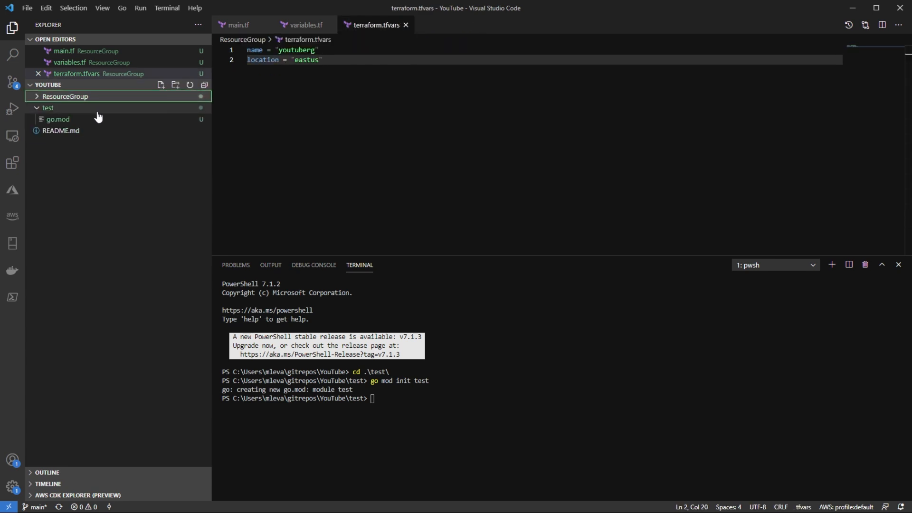
Create main_test.go declaring package main with log, testing and Terratest terraform imports
left_click(160, 86)
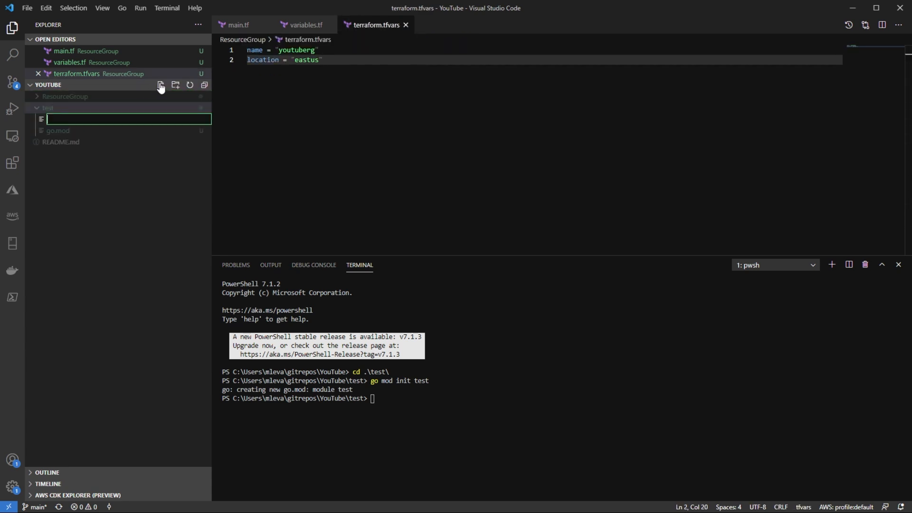
type("main_test.go")
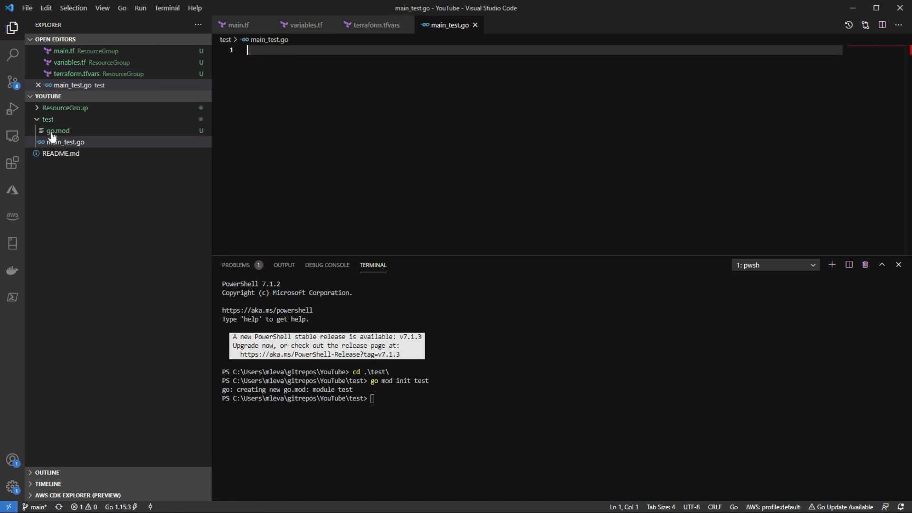
type("package")
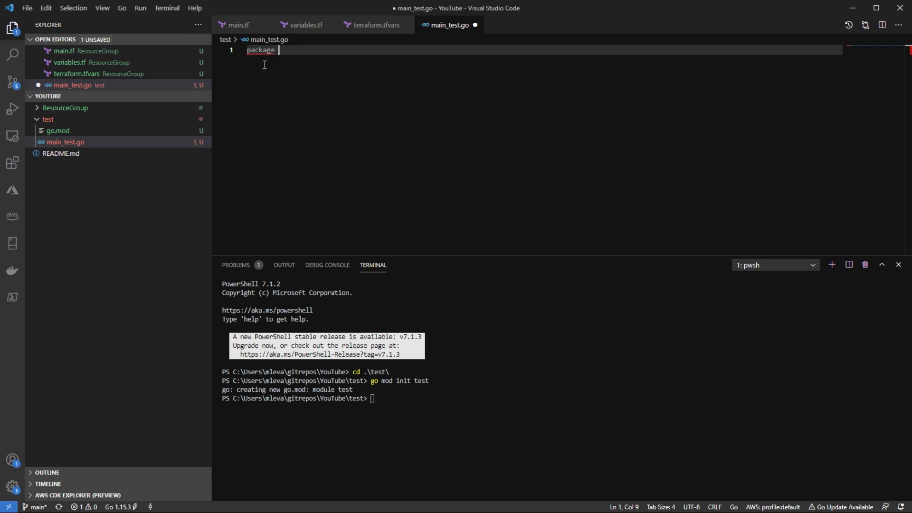
type("main")
type("\"github.com/gruntwork-io/terratest/modules/terraform\"")
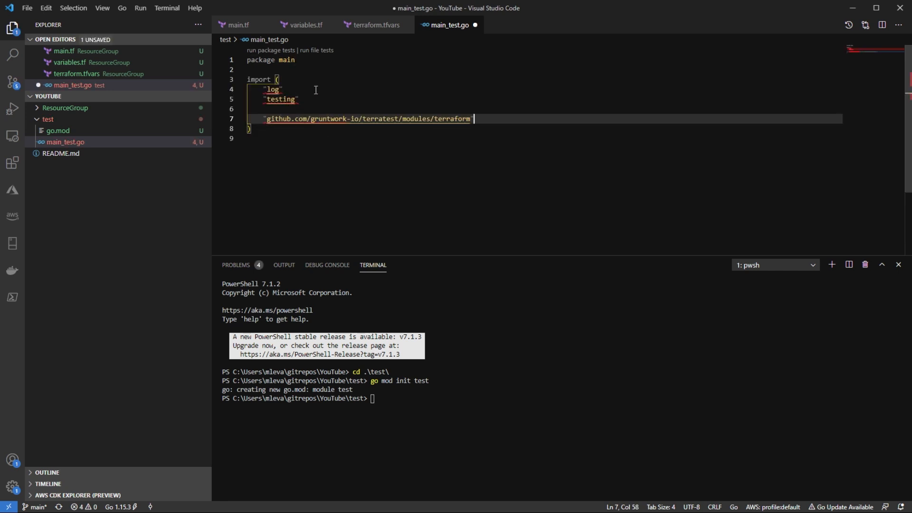
mouse_move(367, 119)
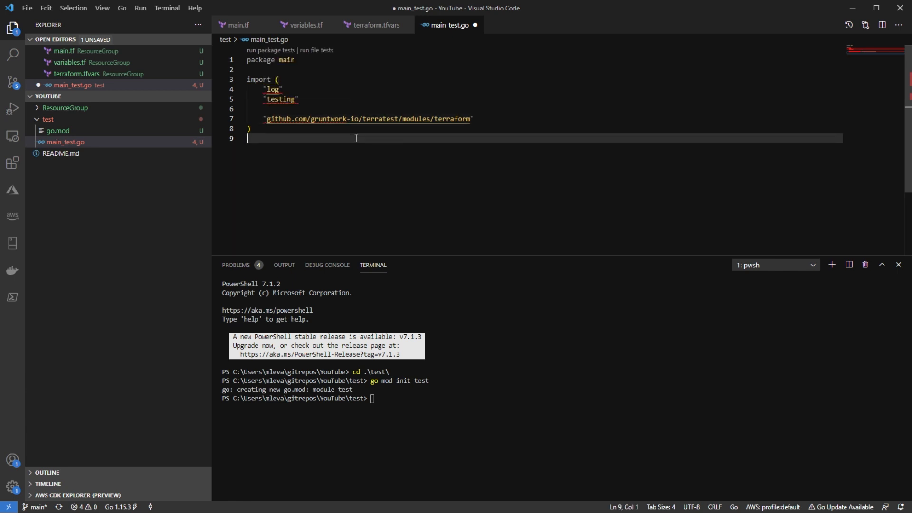
Declare func TestTerraformResourceGroup(t *testing.T) with an opened empty body
key("Enter")
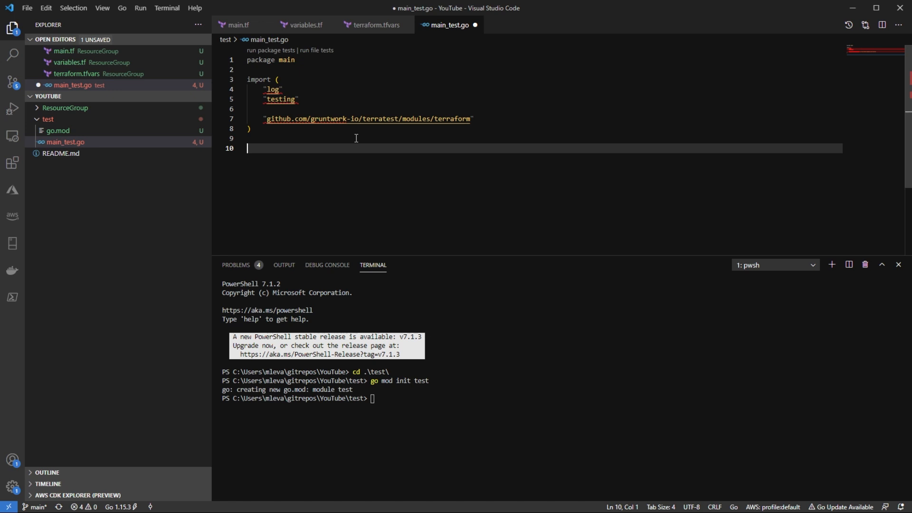
type("func T")
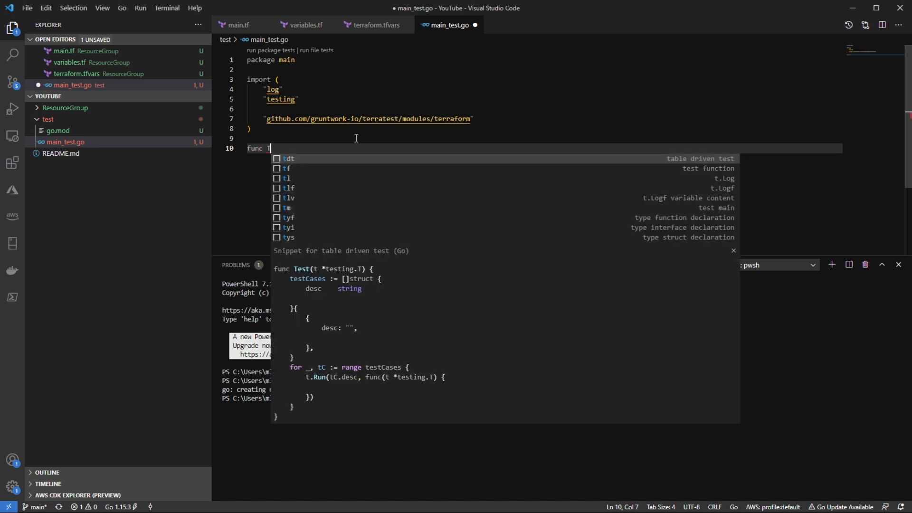
type("Test")
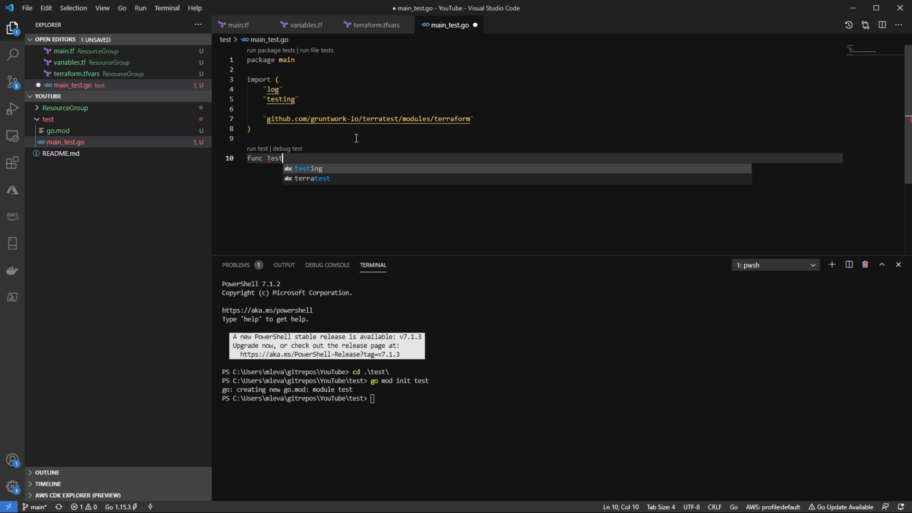
type("TerraformResource")
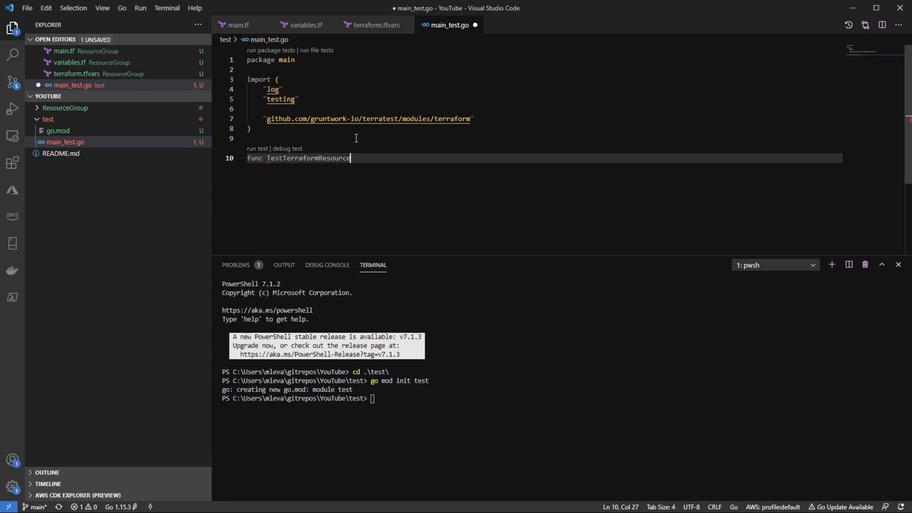
type("Group")
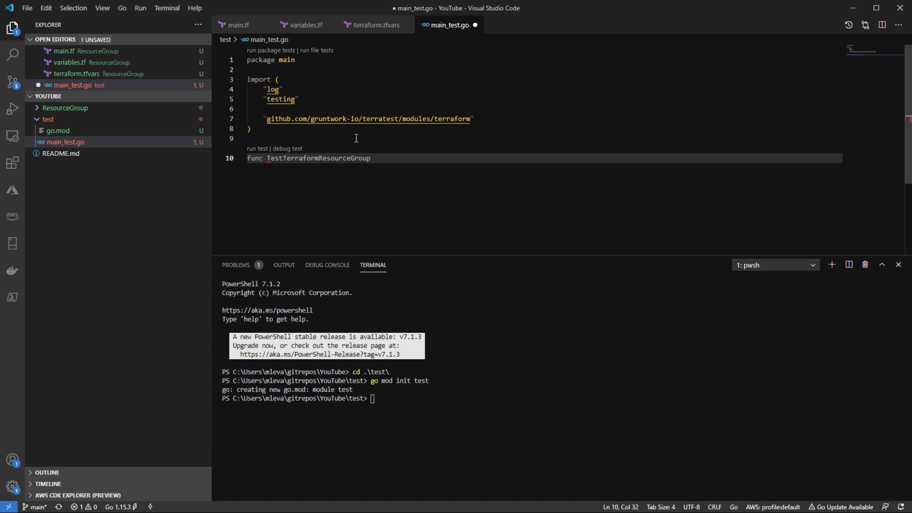
type("()")
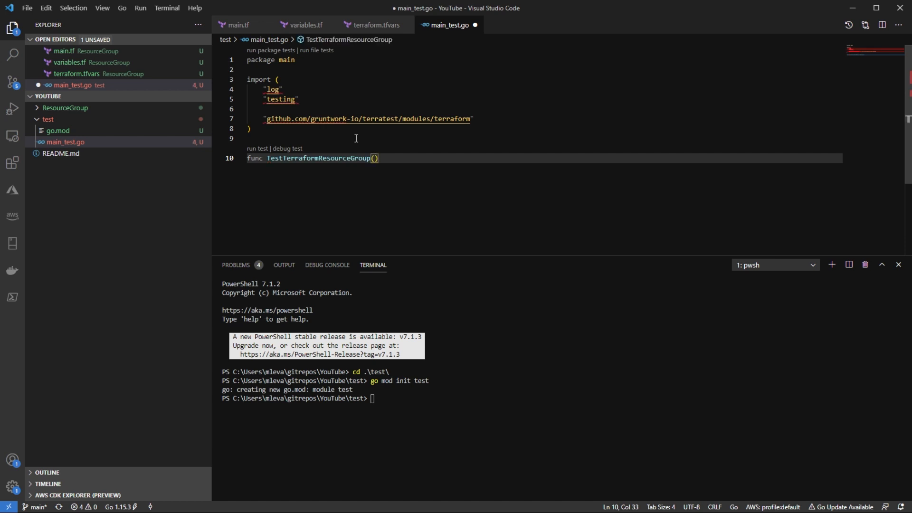
type("t *")
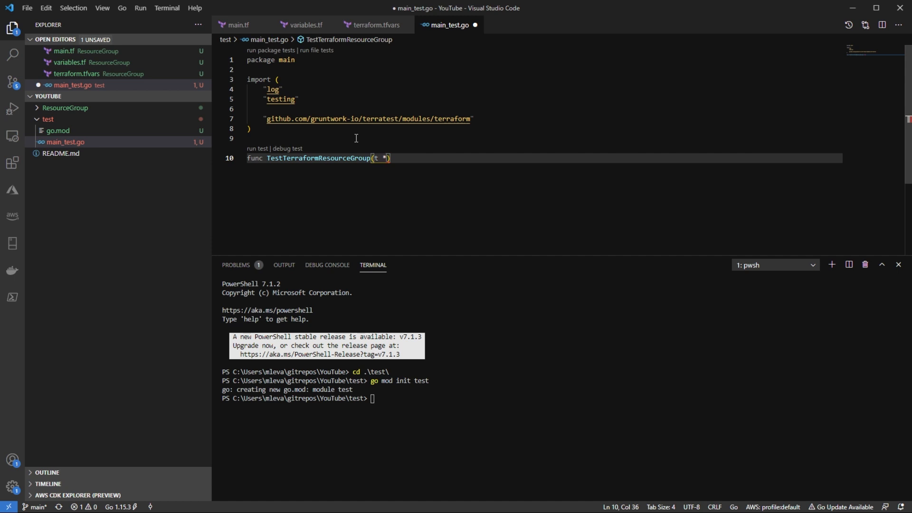
type("testing.T")
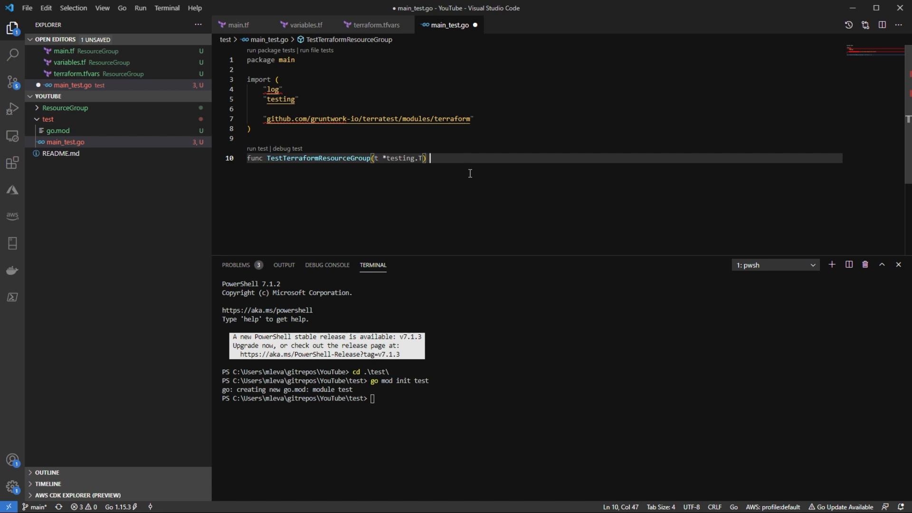
type("{")
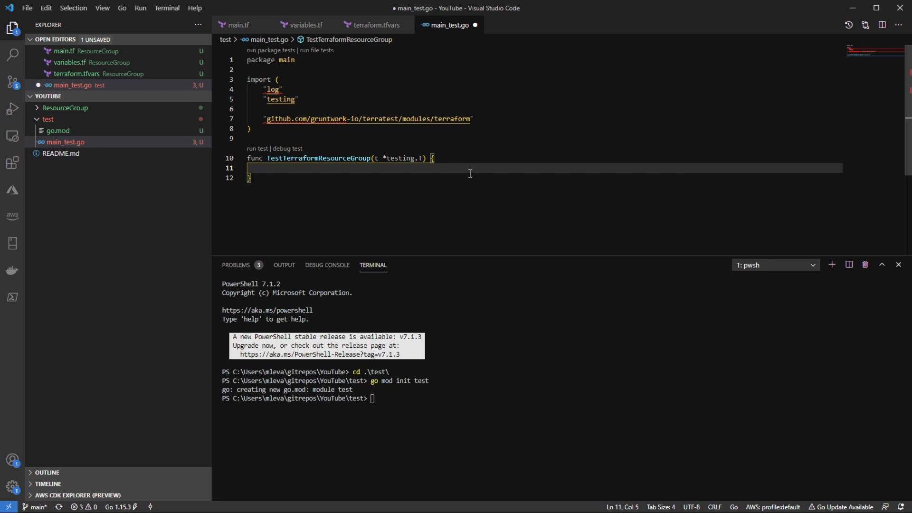
Define options := &terraform.Options{ TerraformDir: "../ResourceGroup" } inside the test function
type("options")
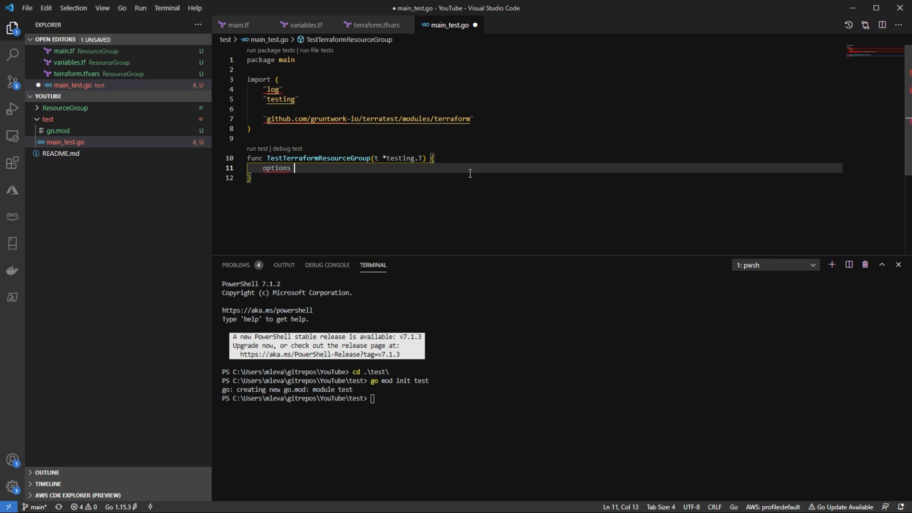
type(":=")
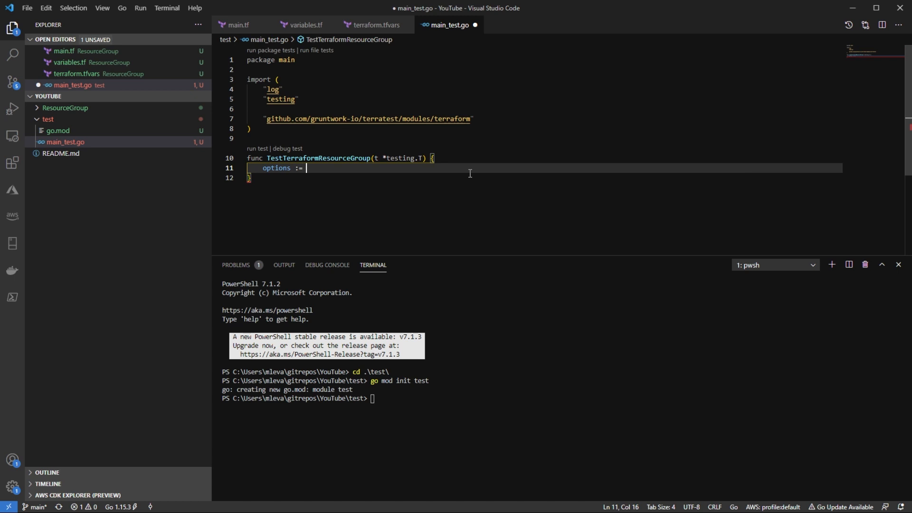
type("&")
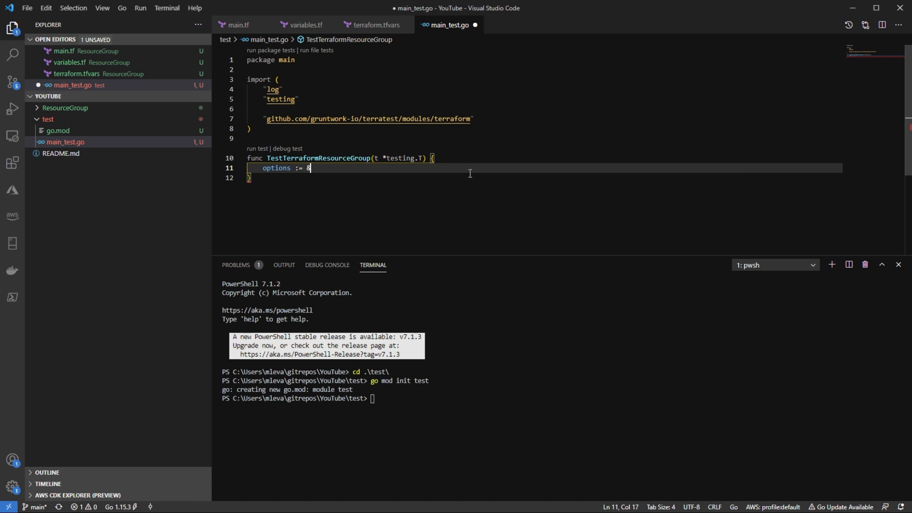
type("terraform")
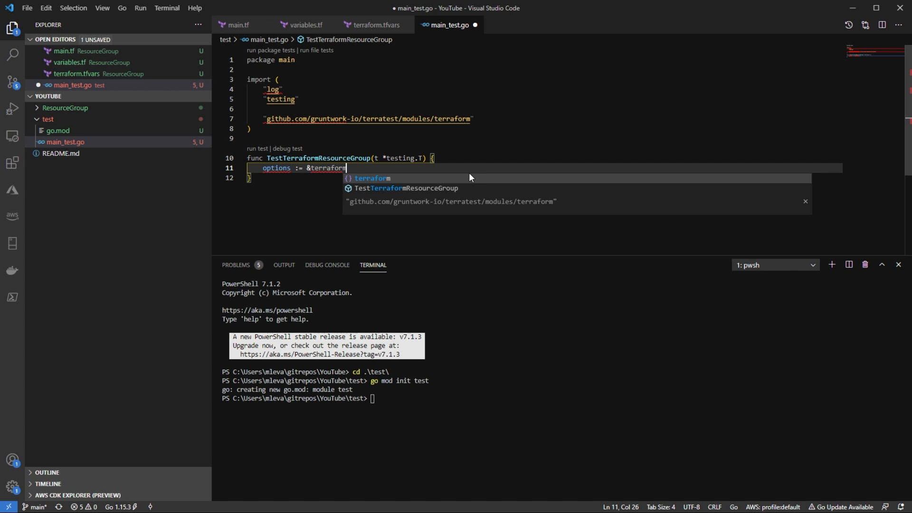
type(".Options{")
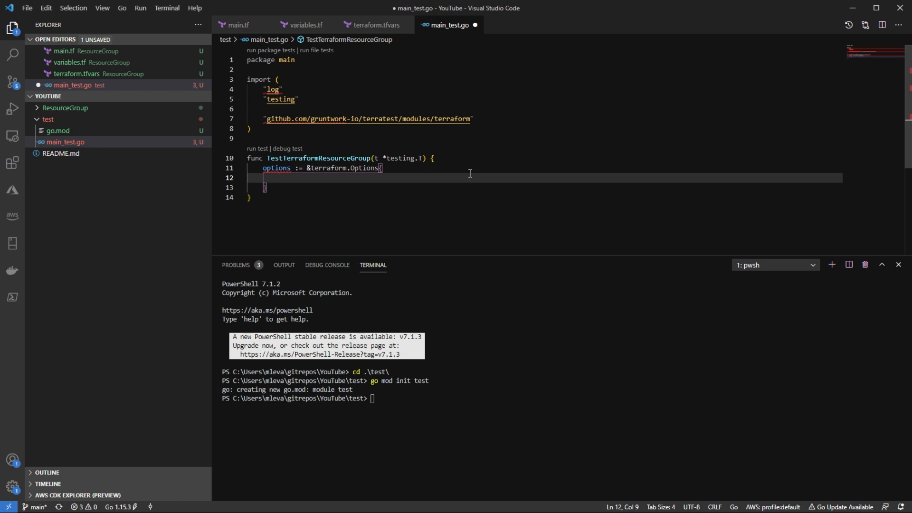
type("TerraformDir:")
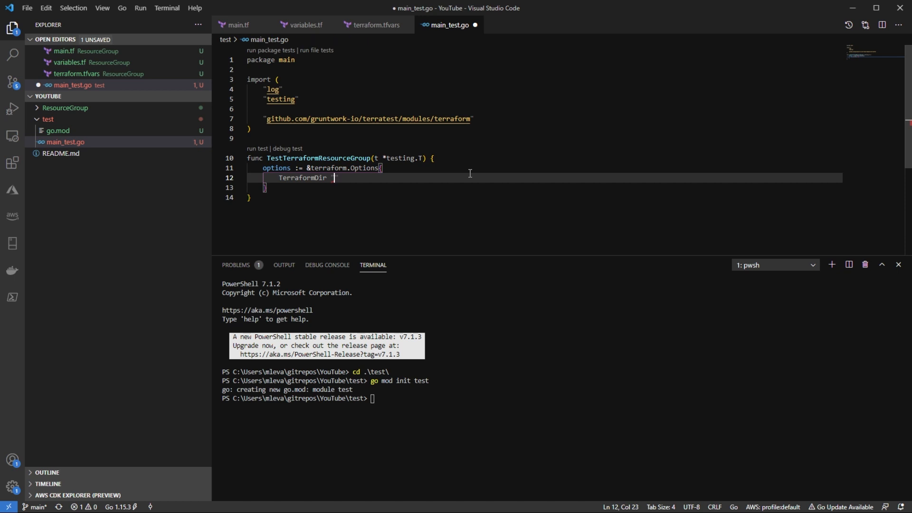
mouse_move(84, 114)
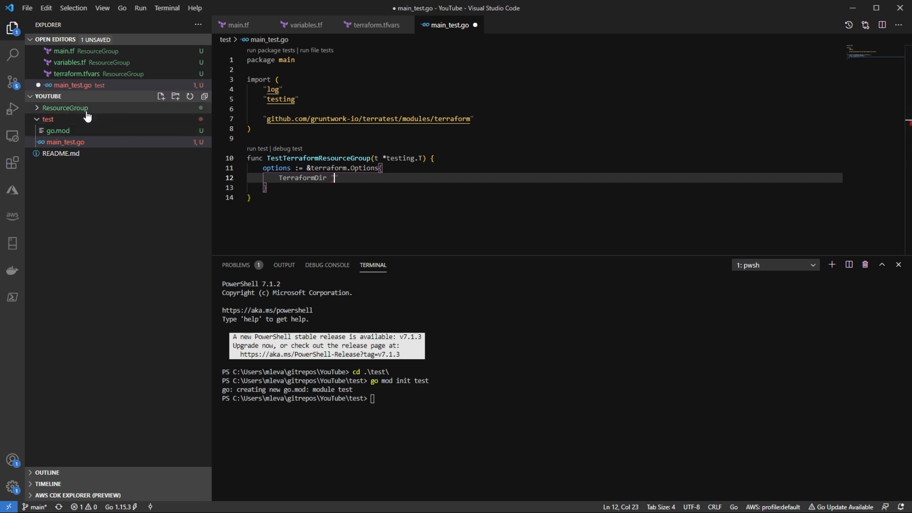
mouse_move(135, 118)
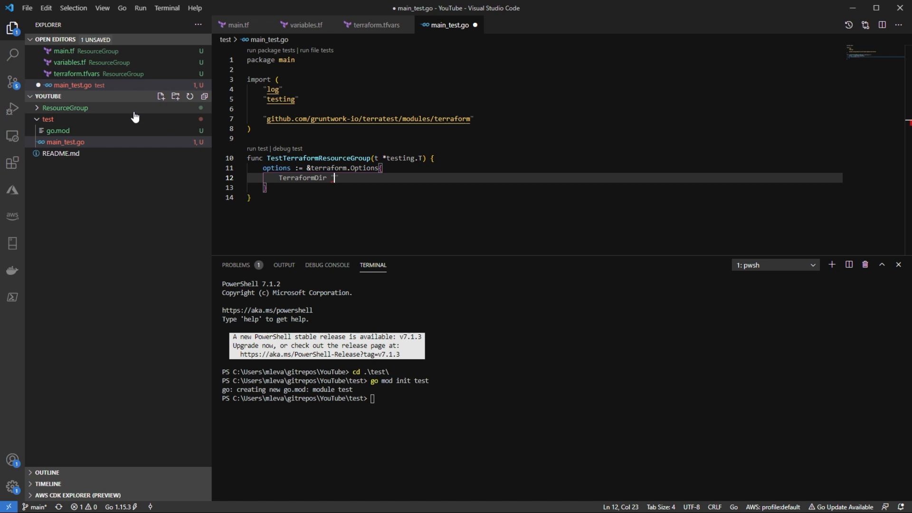
mouse_move(345, 189)
type("..")
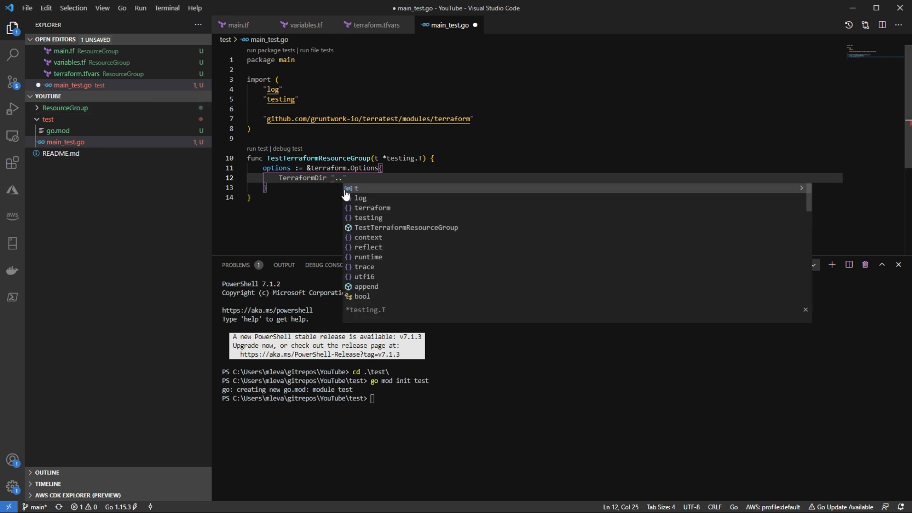
type("/Re")
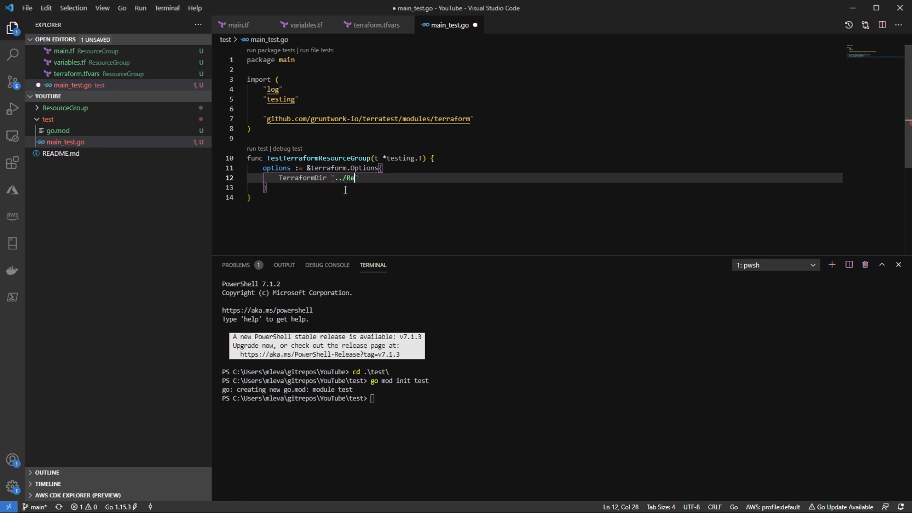
type("sourceGroup\"")
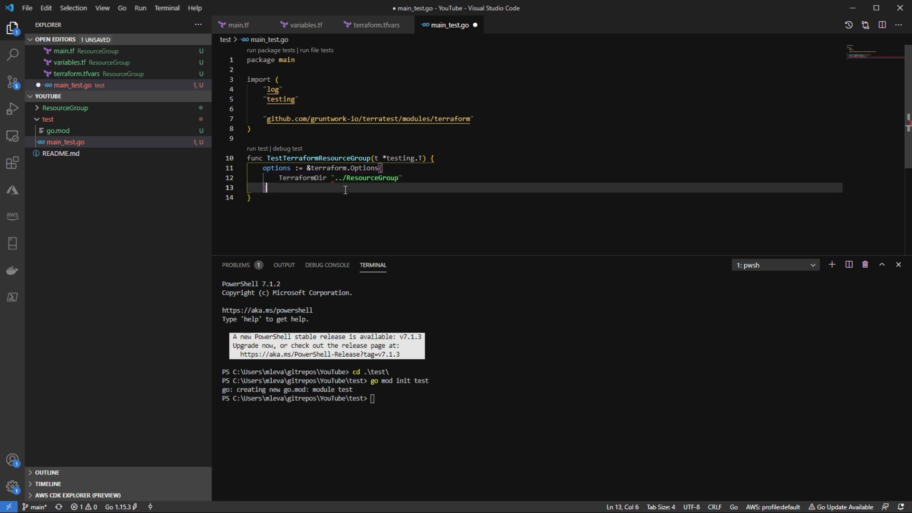
key("Enter")
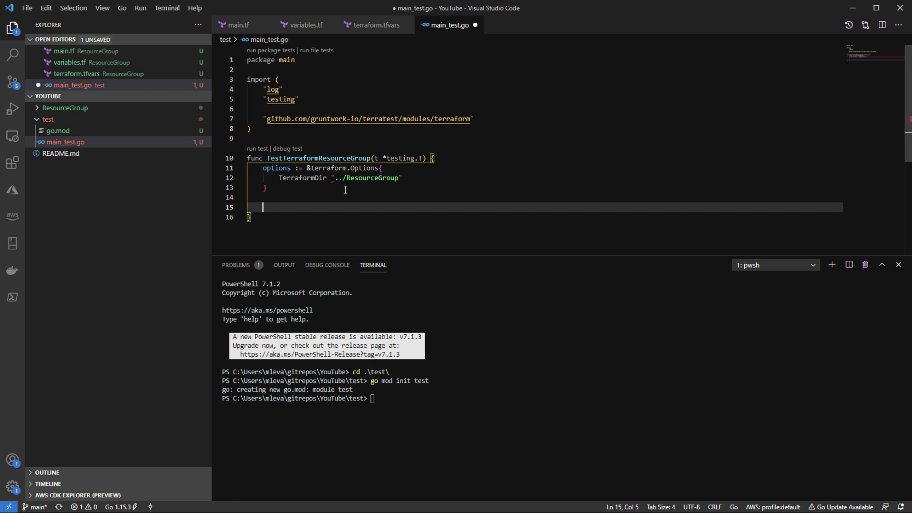
Add defer terraform.Destroy(t, options) below the options block
type("defer t")
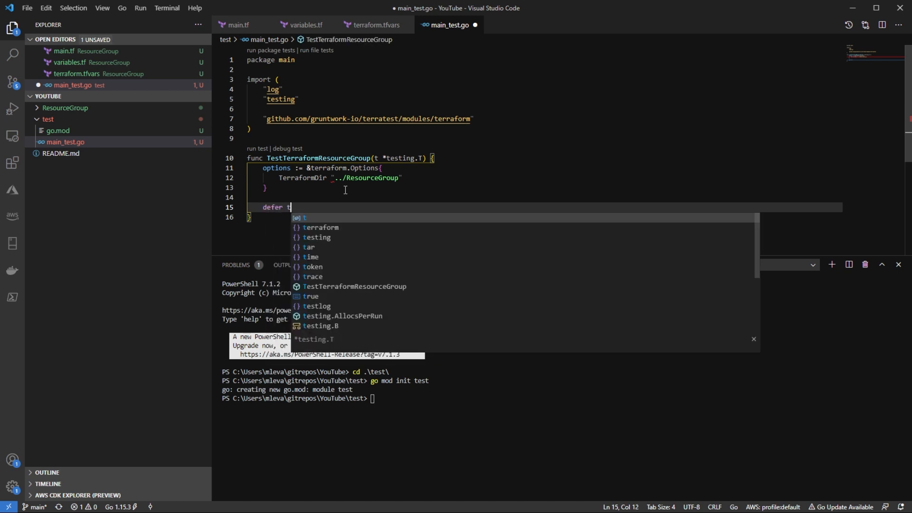
type("erraform")
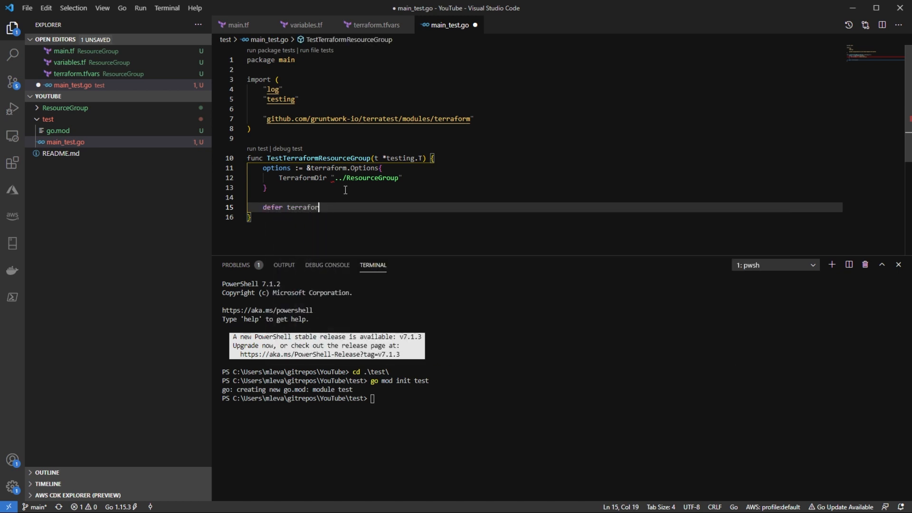
type(".")
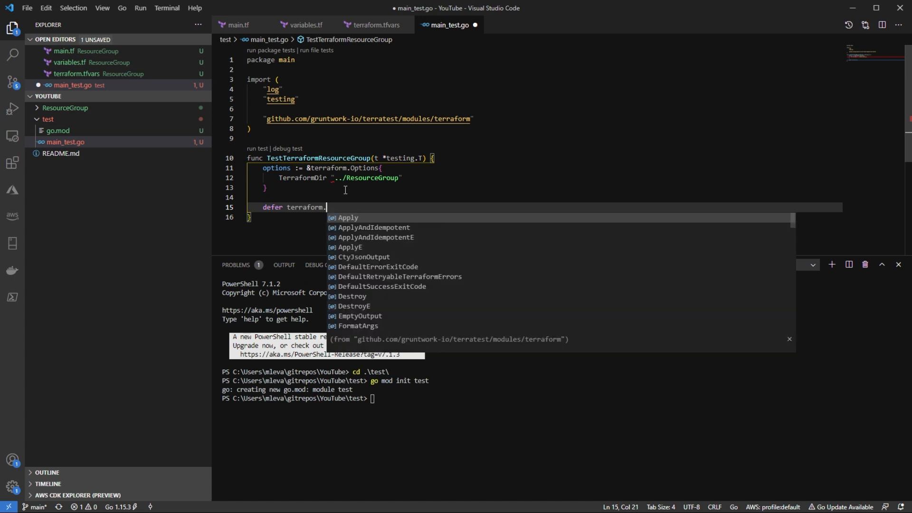
type("Destroy(t,")
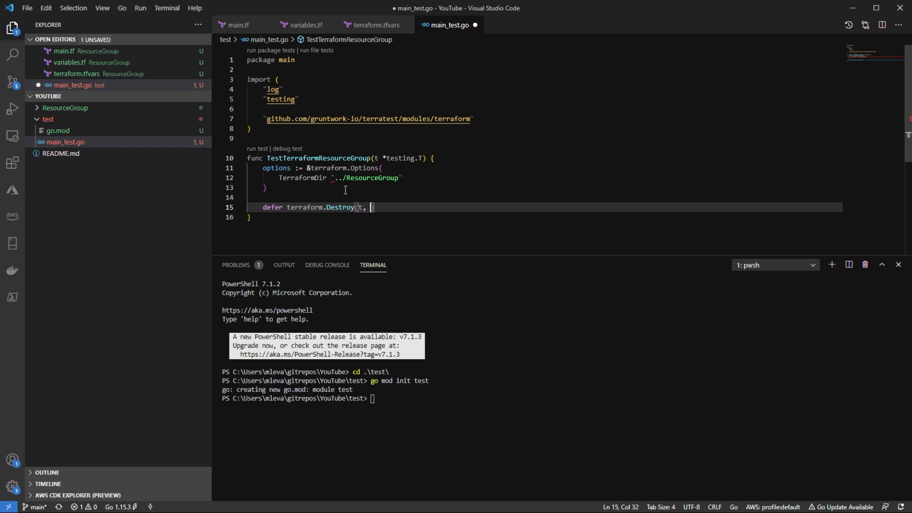
type("options")
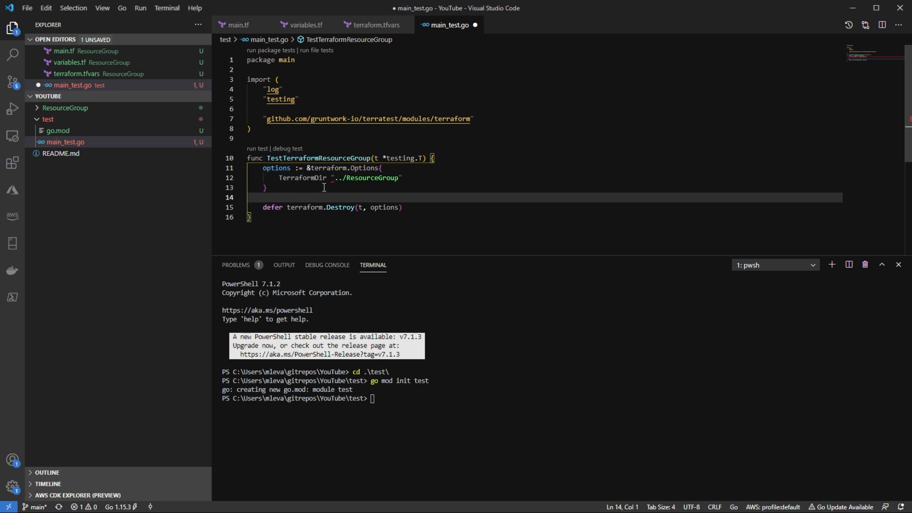
mouse_move(409, 213)
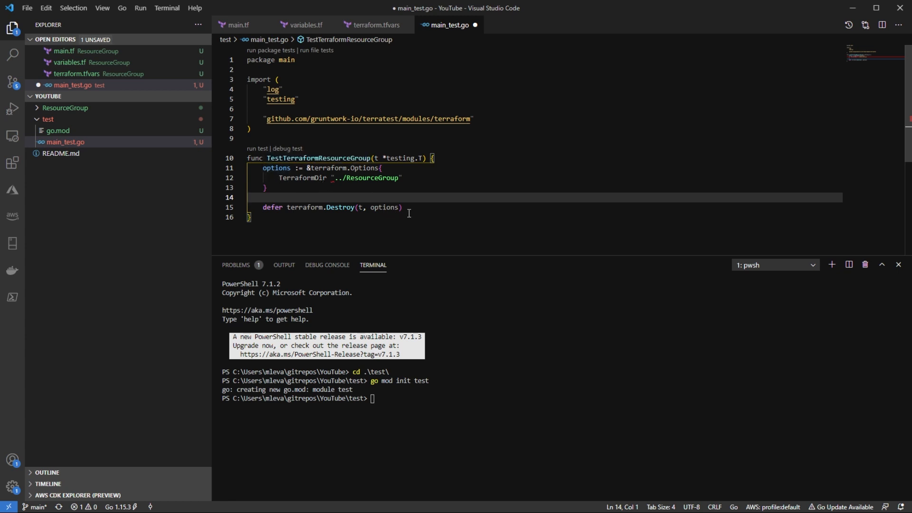
left_click(402, 207)
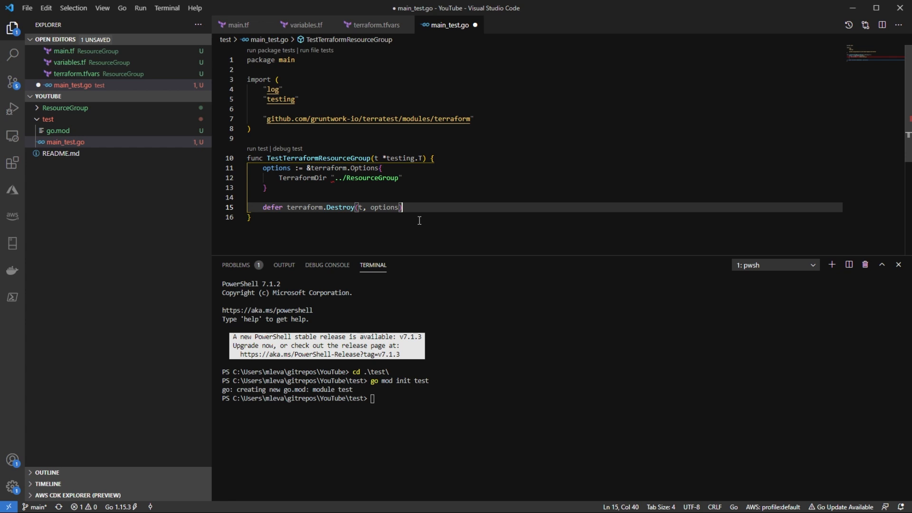
key("Enter")
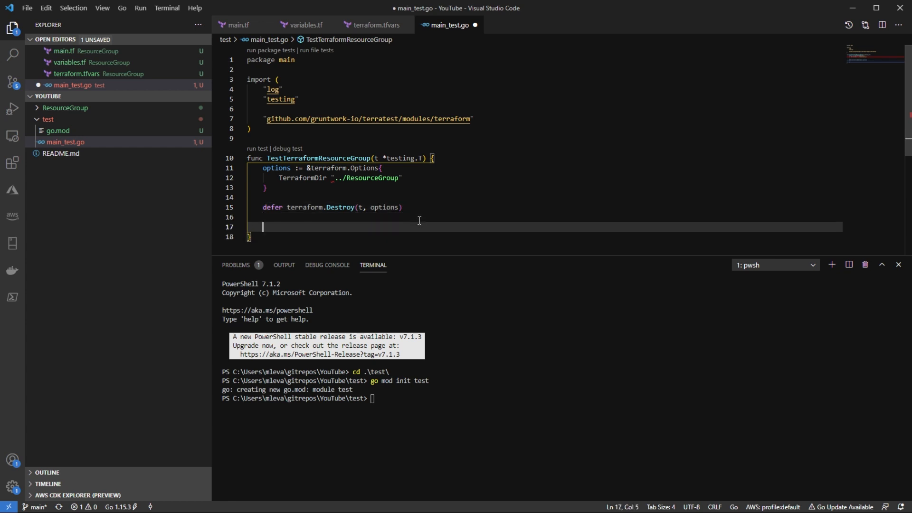
Add init, err := terraform.InitE(t, options)
type("init,")
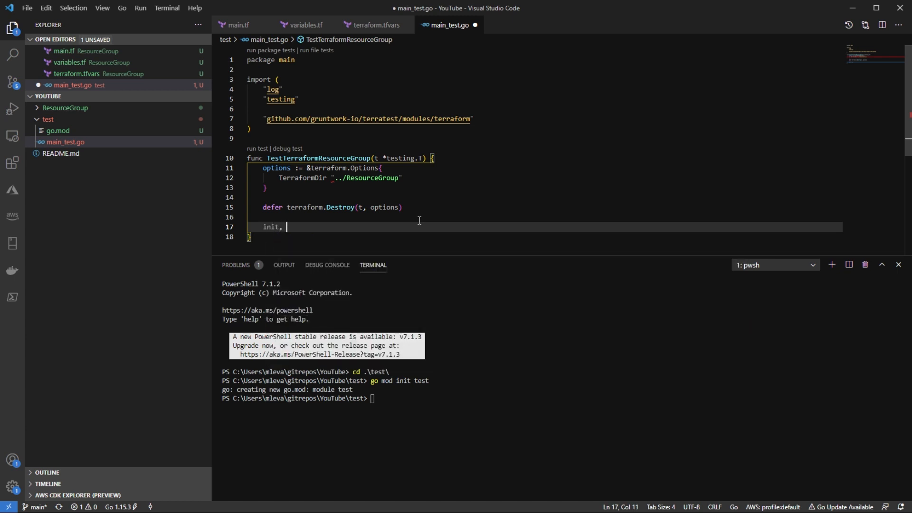
type("err")
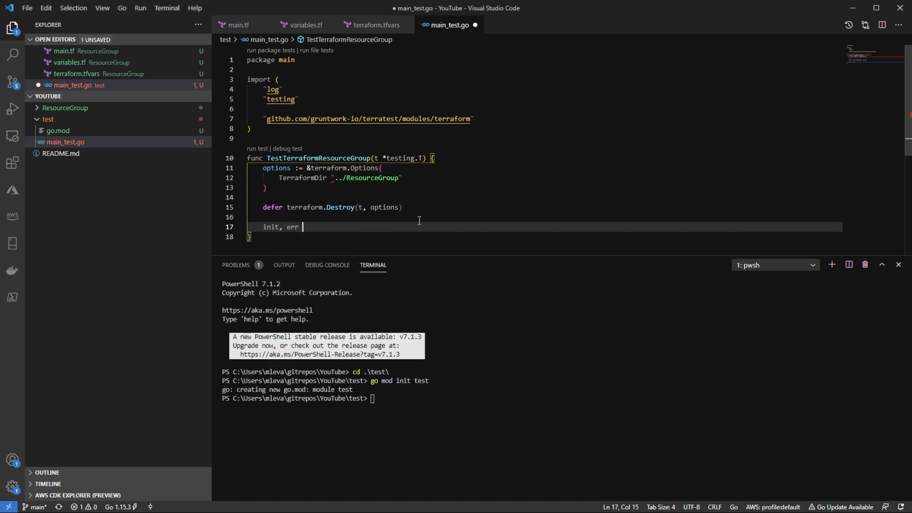
type(":= terraform.")
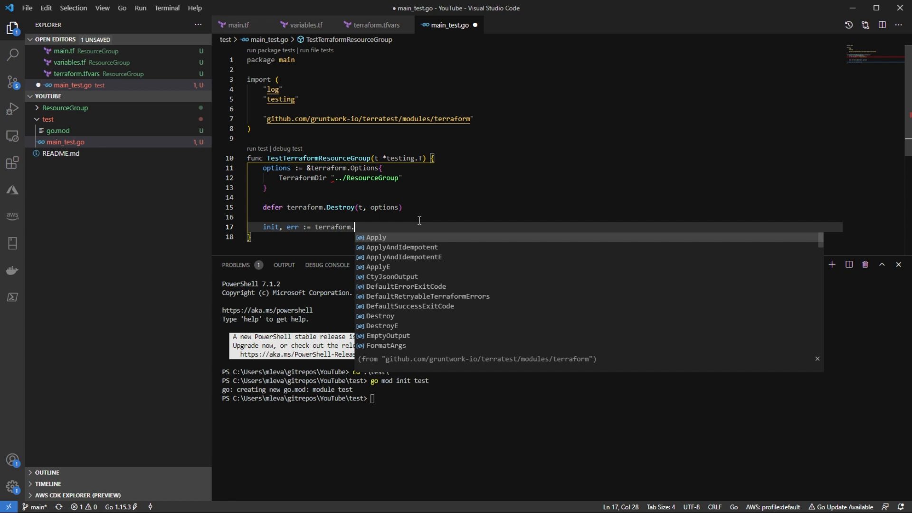
type("Init")
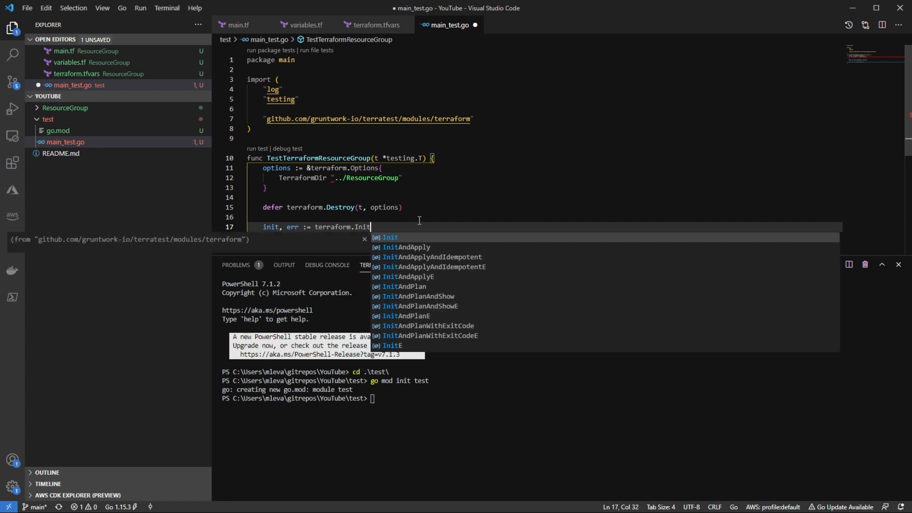
type("E(t, options")
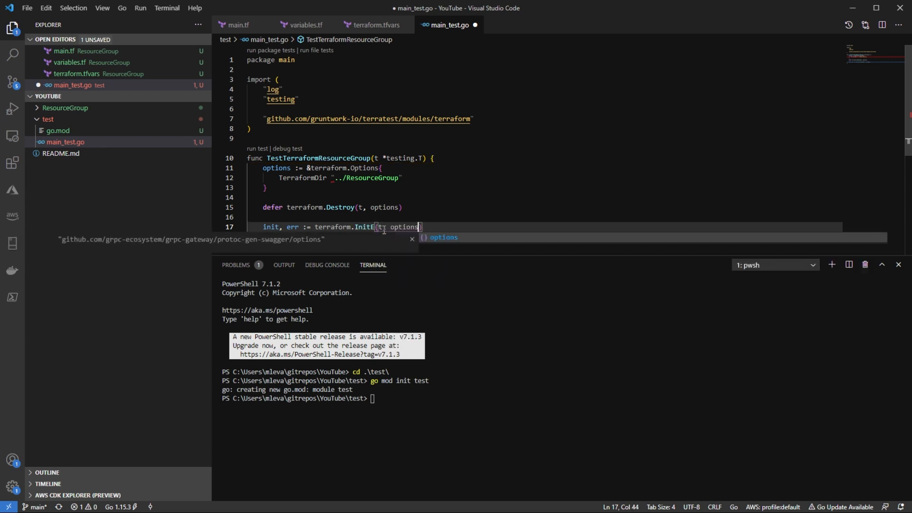
key("Enter")
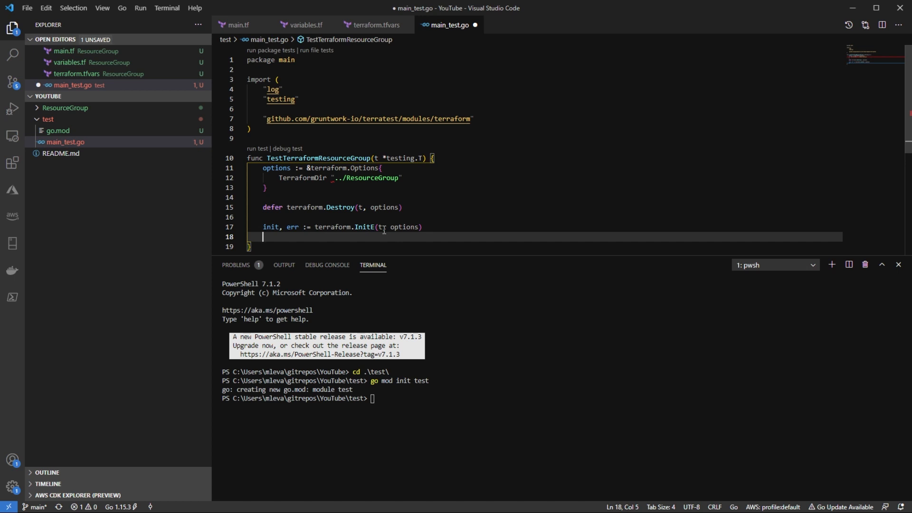
Add an if err != nil block with log.Println(err), then t.Log(init)
type("if")
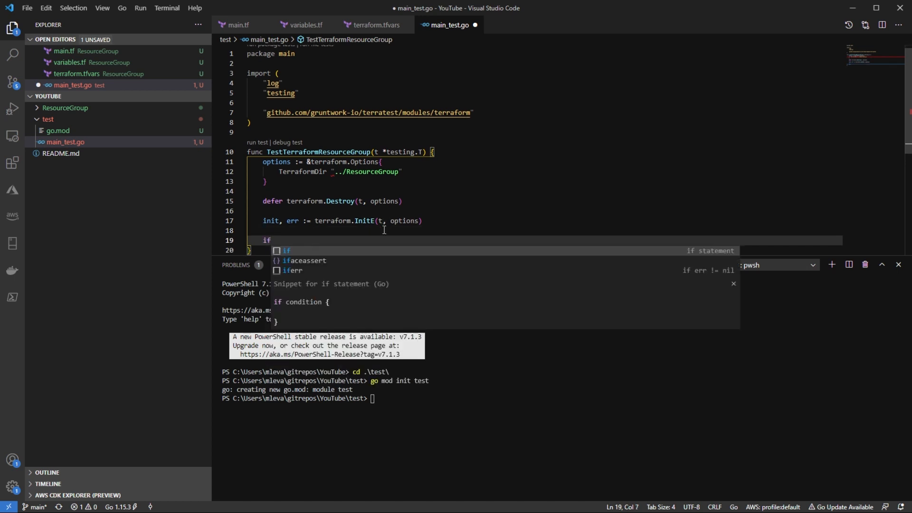
type("err !=")
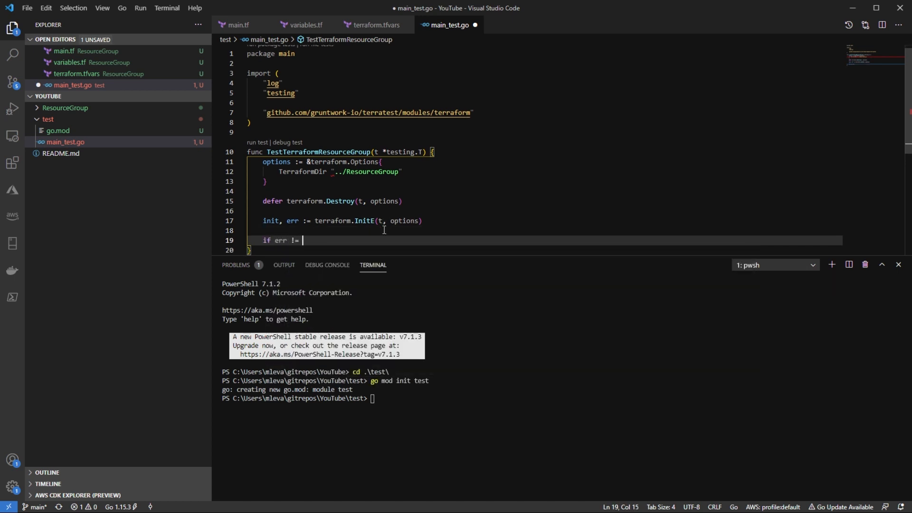
type("nil {")
type("log")
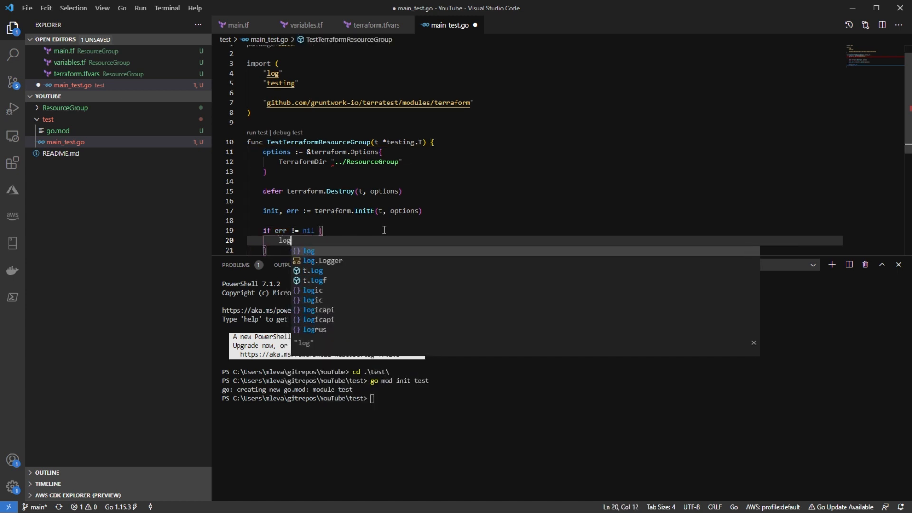
type(".Pr")
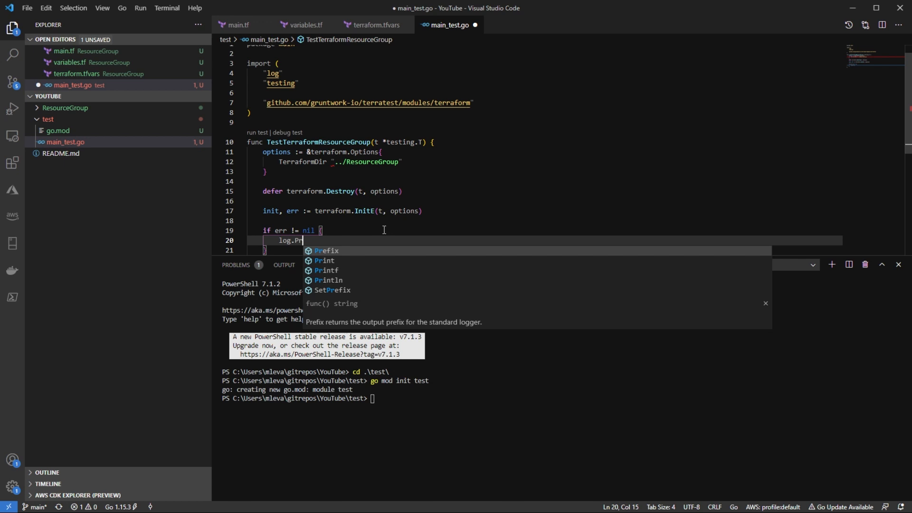
type("ntln(err)")
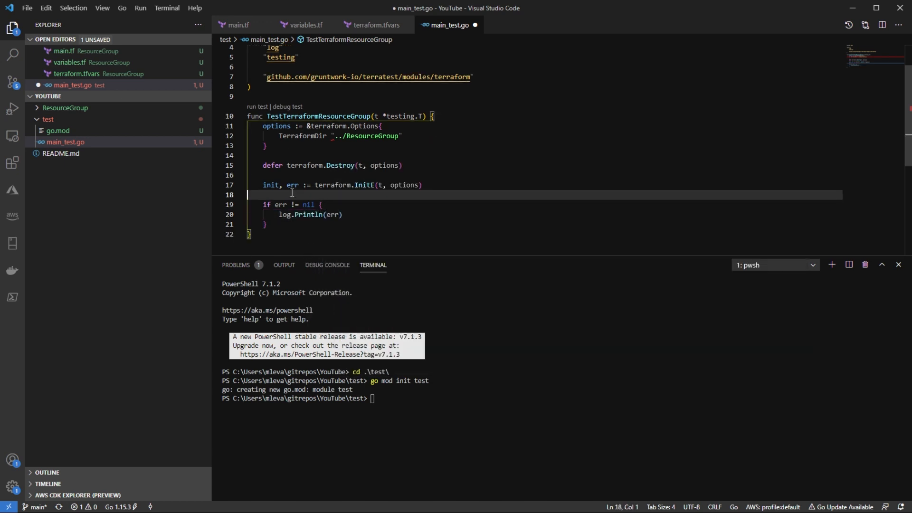
mouse_move(364, 208)
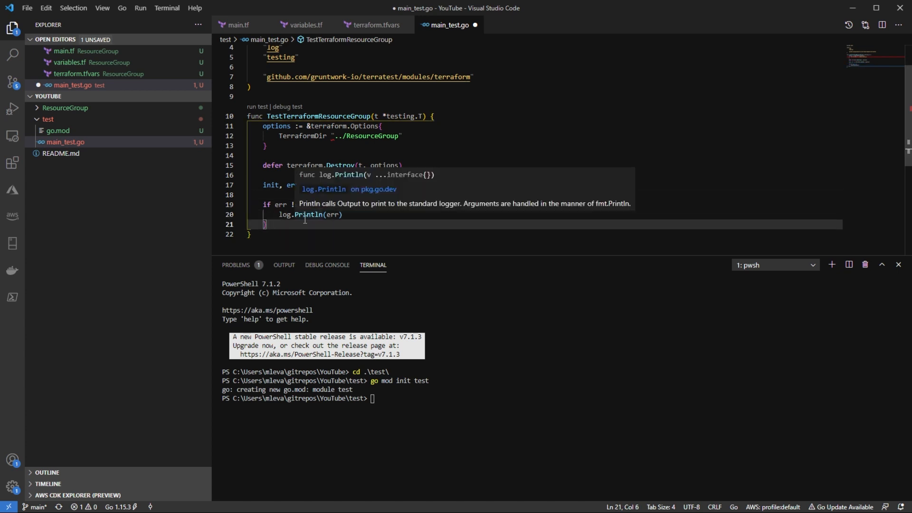
type("t.Log(init")
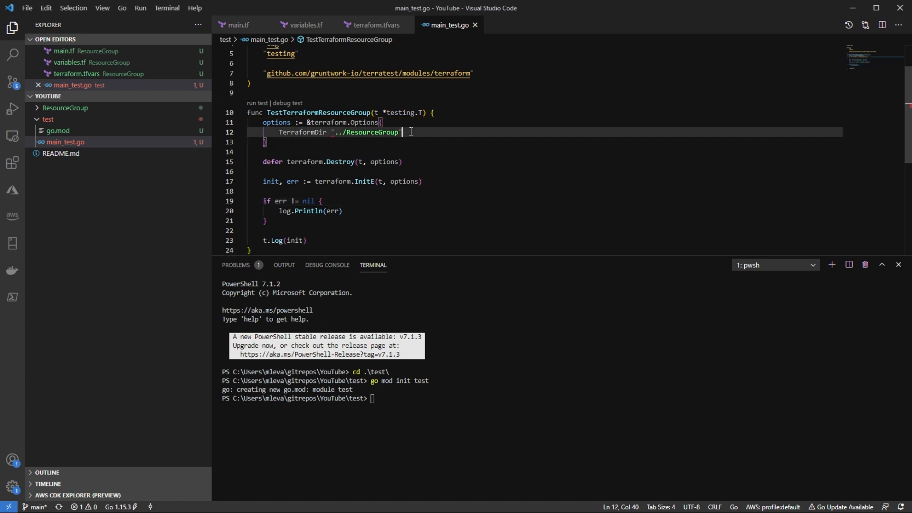
Fix the Options comma and add PlanE and ApplyE blocks with error checks and t.Log
type("\",")
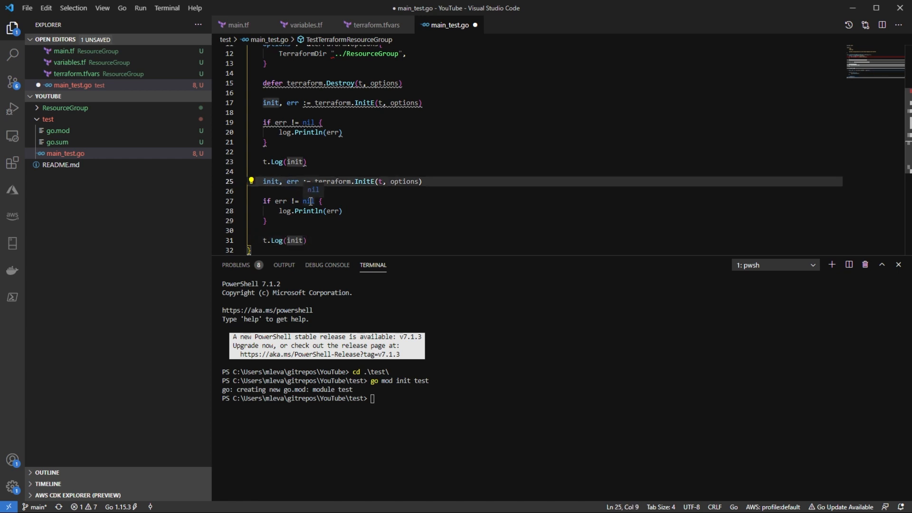
type("plan")
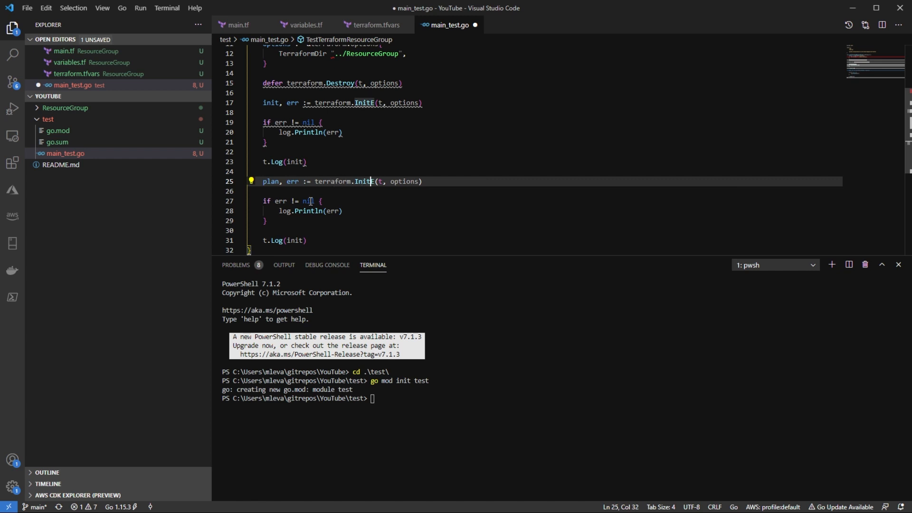
key("Backspace")
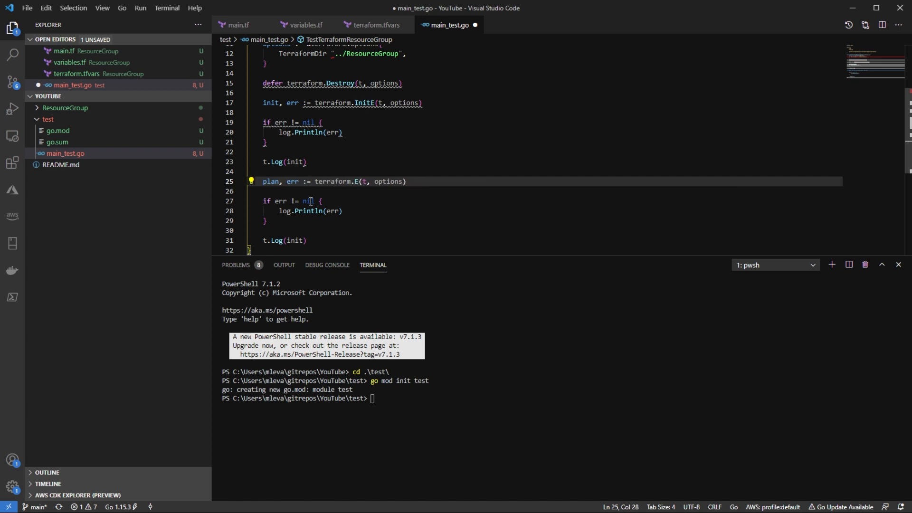
type("Plan")
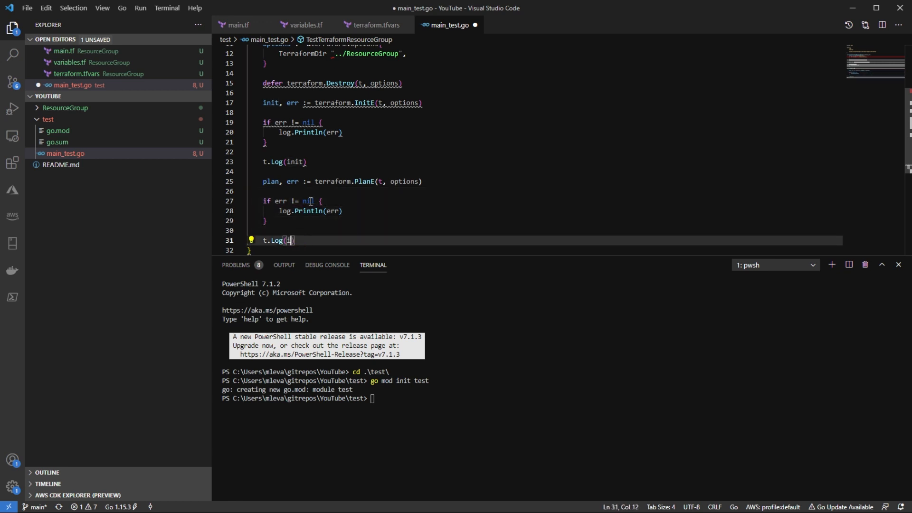
type("plan")
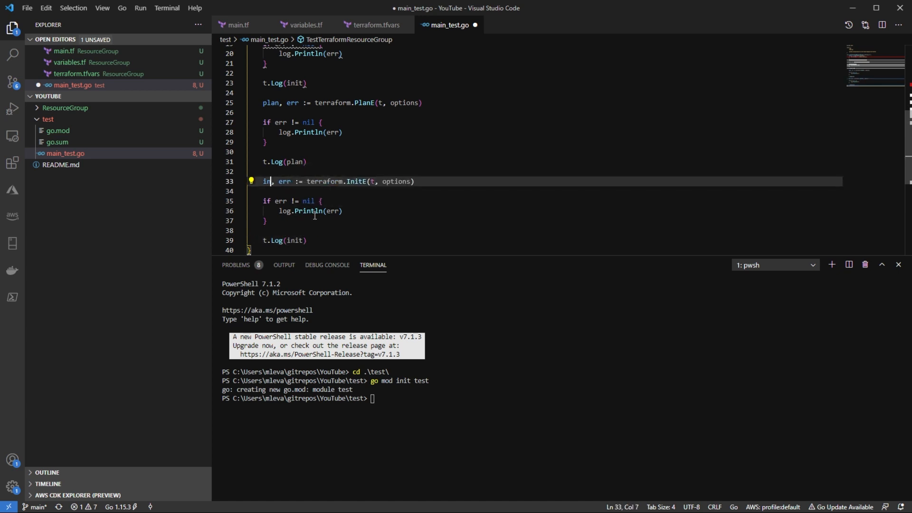
type("apply")
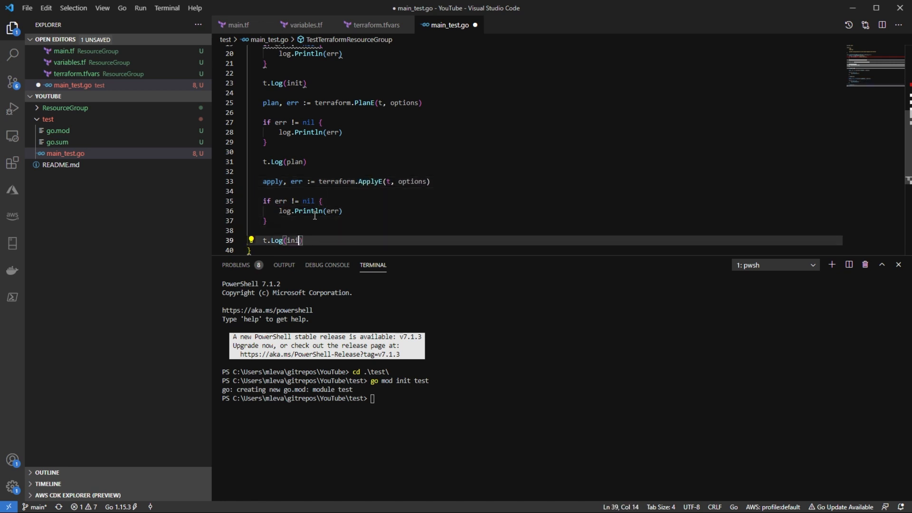
type("apply")
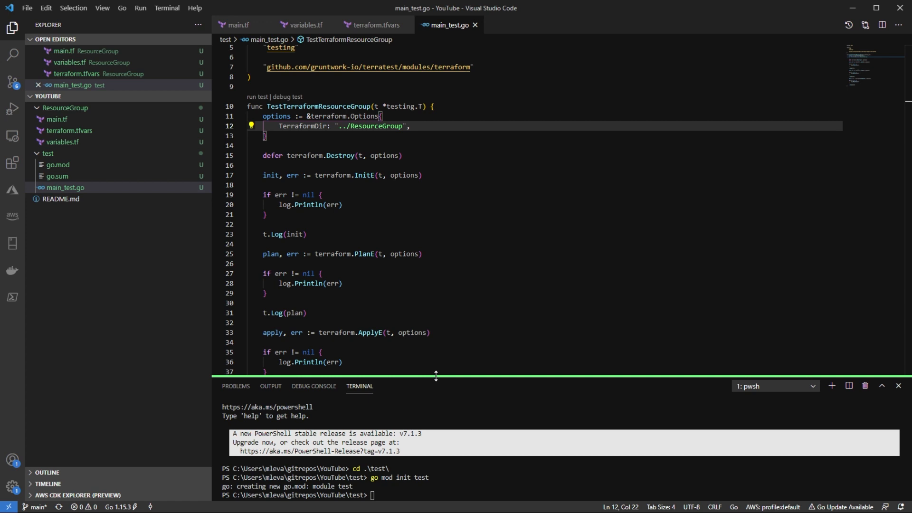
Enlarge the terminal and run go test -v in the test folder
left_click_drag(436, 375, 436, 235)
type("ls")
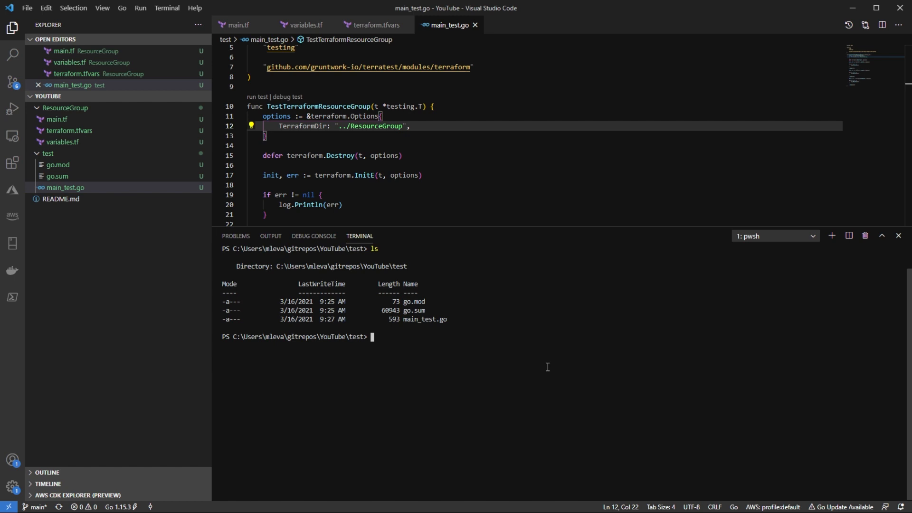
type("go test")
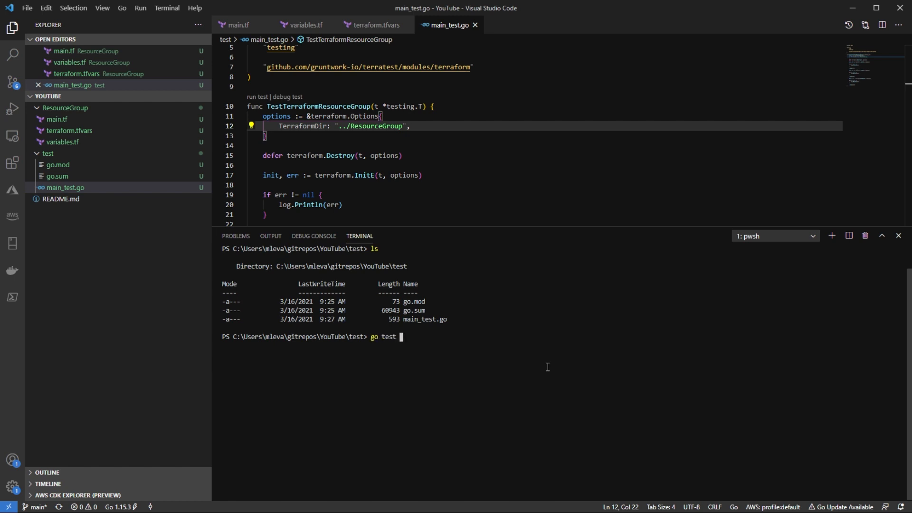
type("-v")
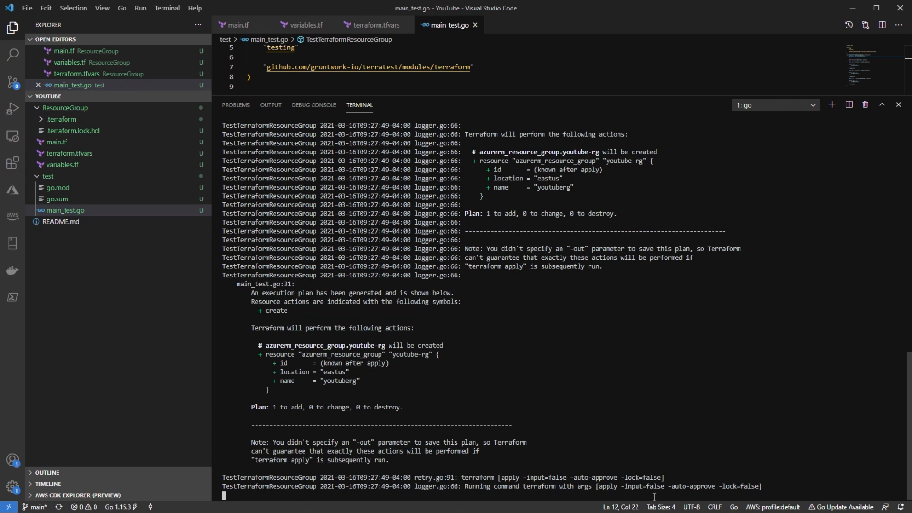
mouse_move(692, 496)
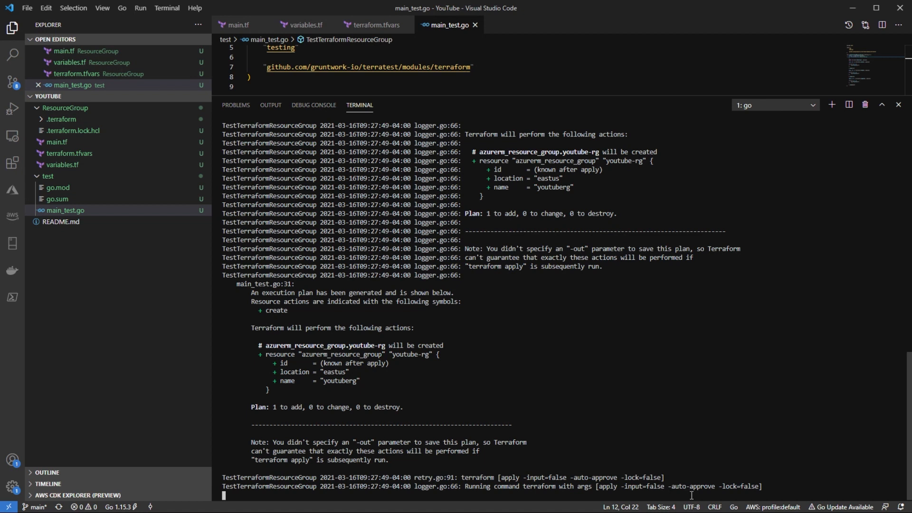
mouse_move(724, 406)
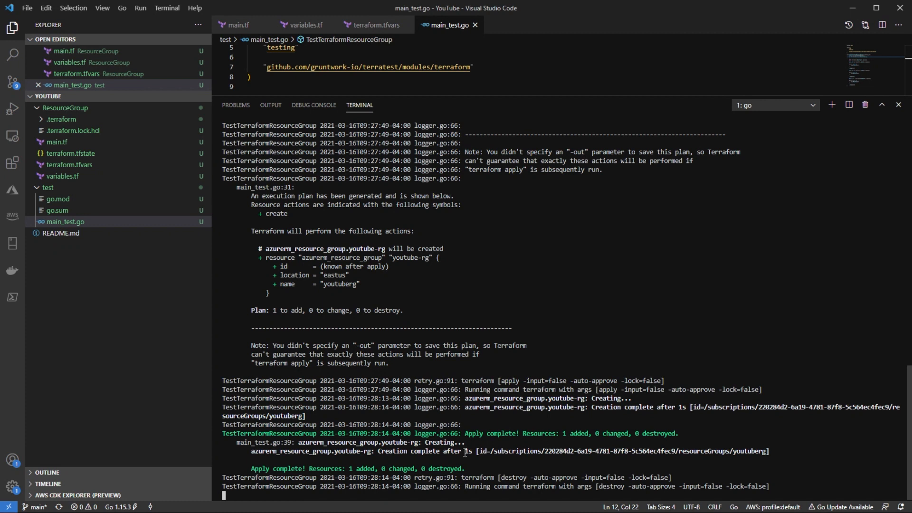
mouse_move(587, 446)
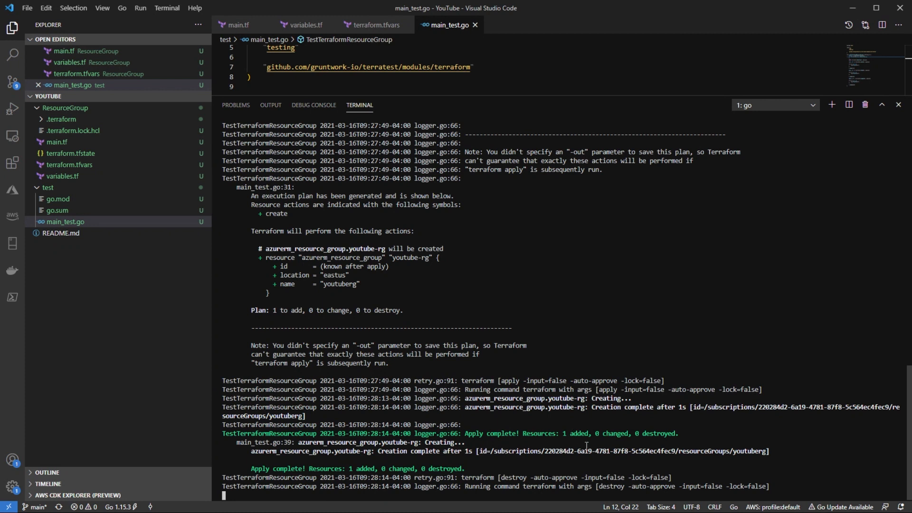
mouse_move(573, 465)
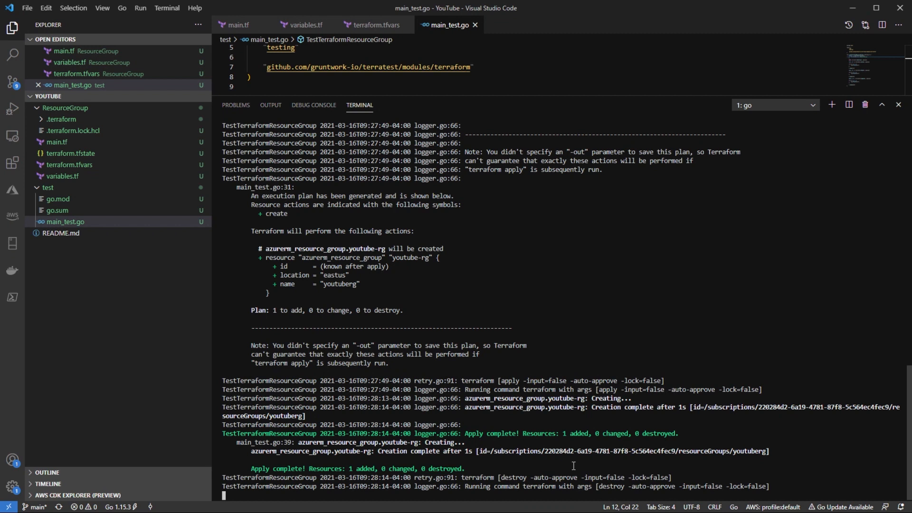
mouse_move(741, 378)
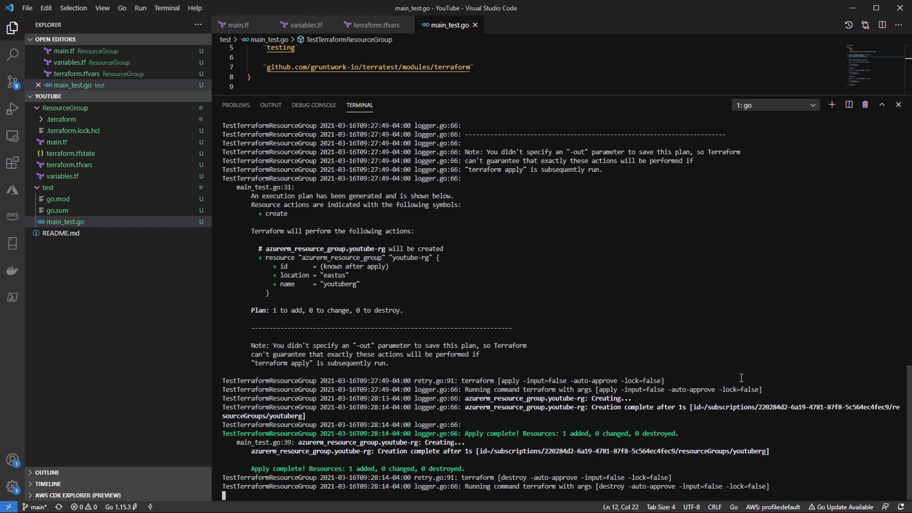
mouse_move(736, 329)
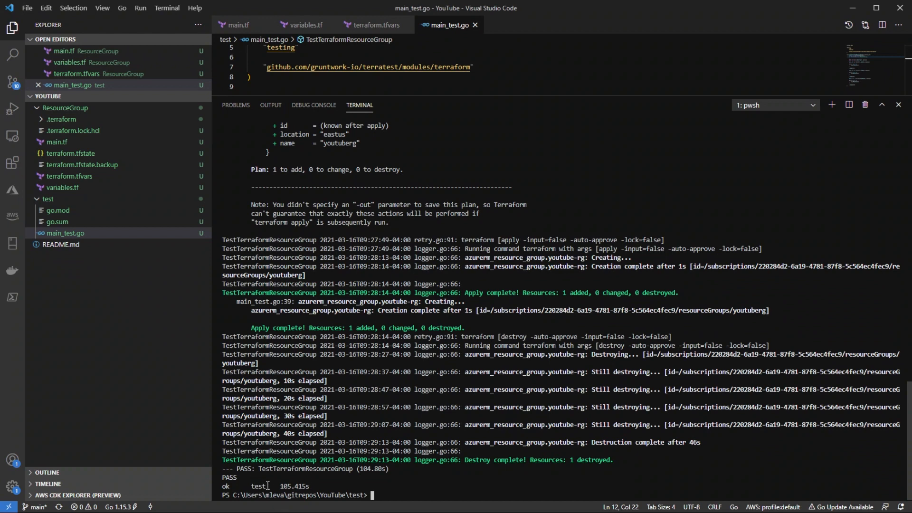
mouse_move(280, 486)
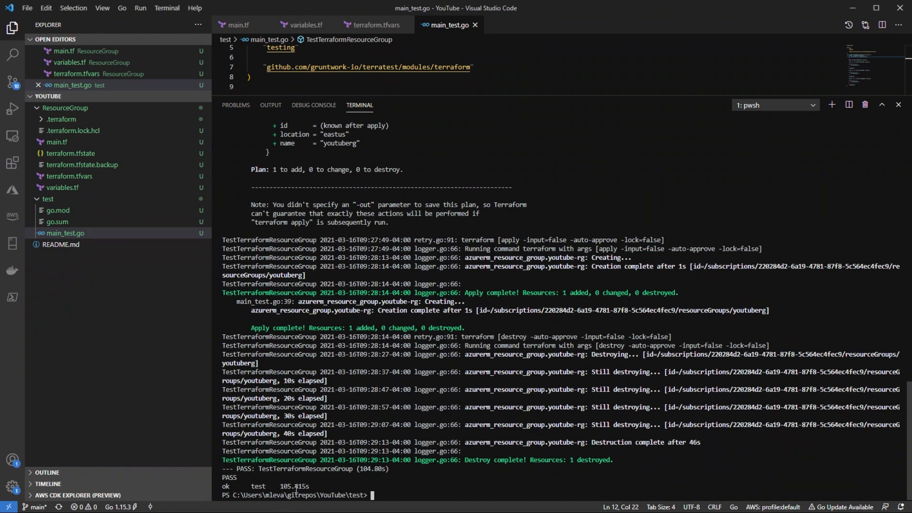
mouse_move(346, 492)
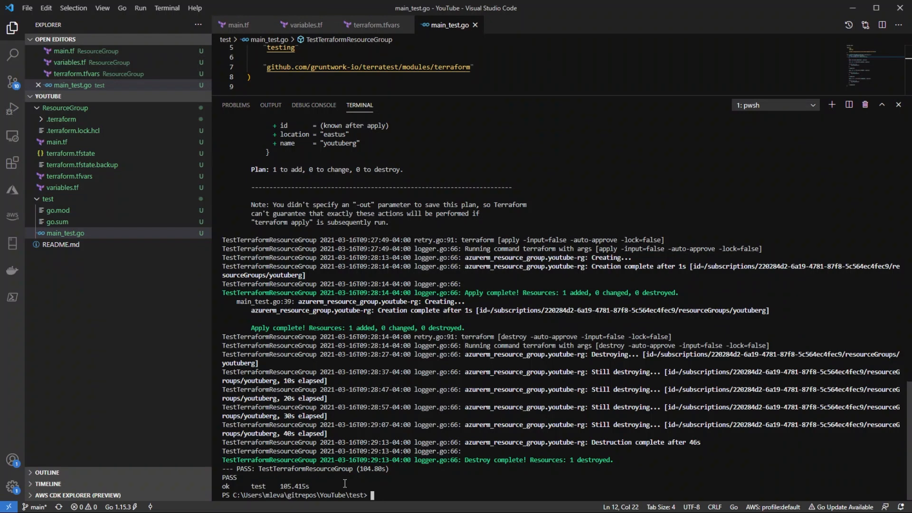